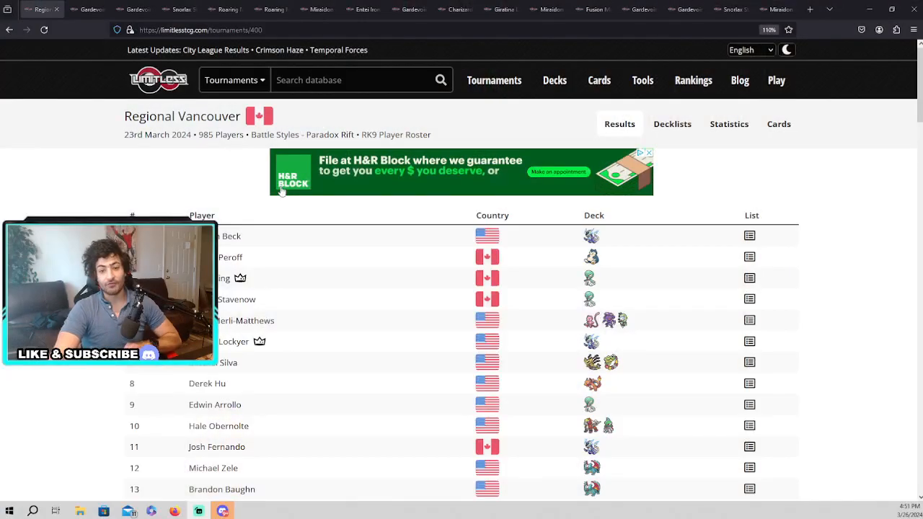
Switch to the 16th-place Gardevoir decklist and preview cards such as Radiant Greninja and Super Rod
double_click(219, 135)
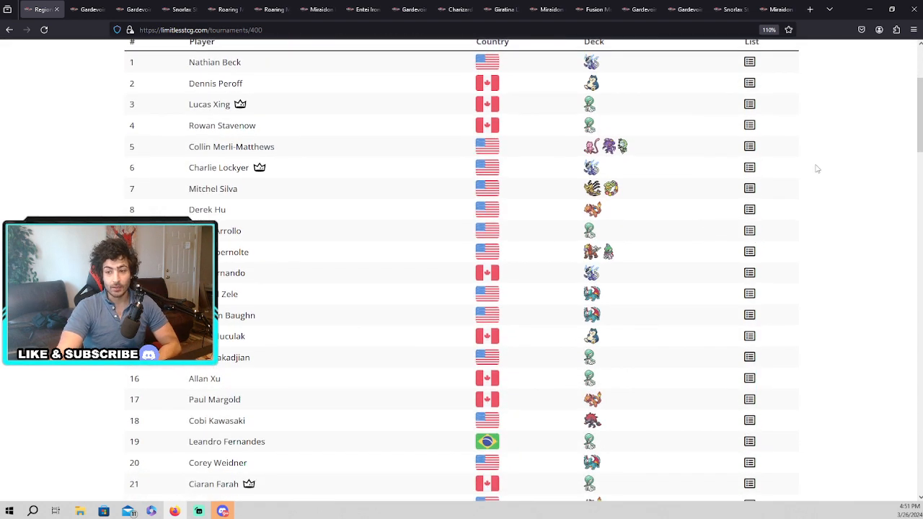
mouse_move(646, 435)
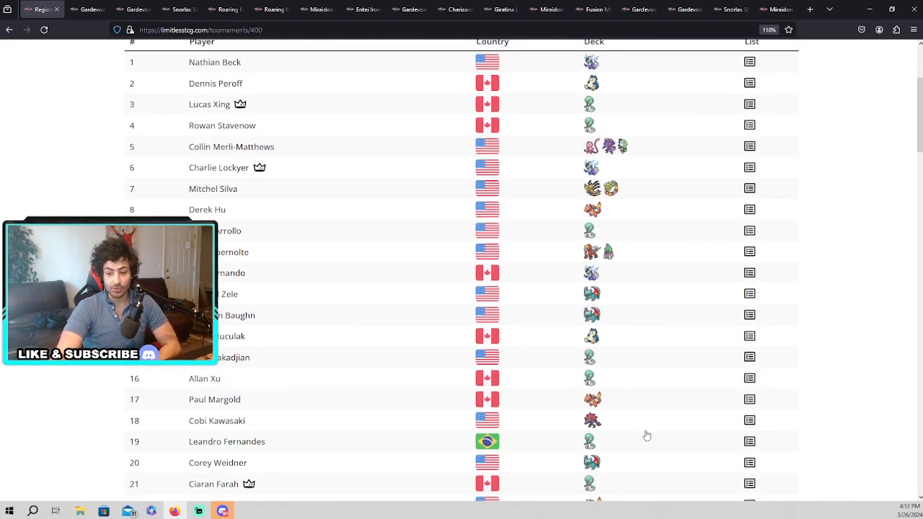
mouse_move(591, 421)
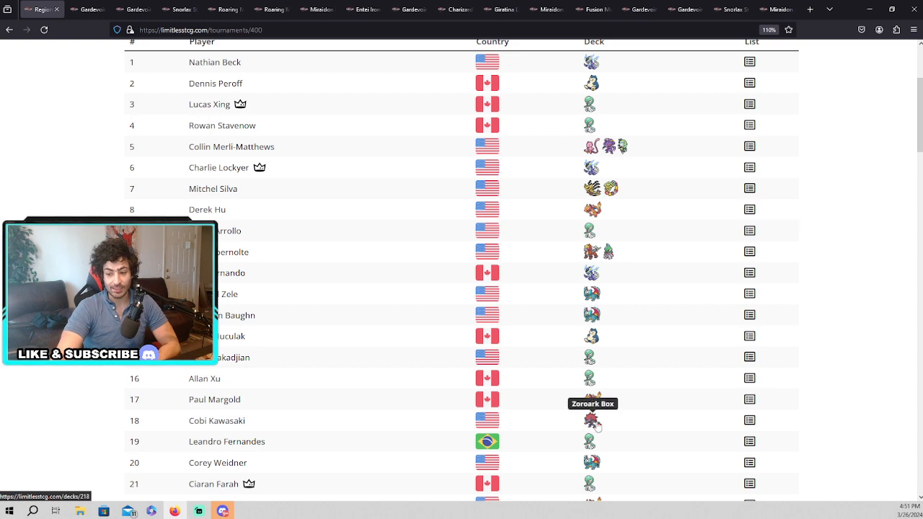
scroll("up", 3)
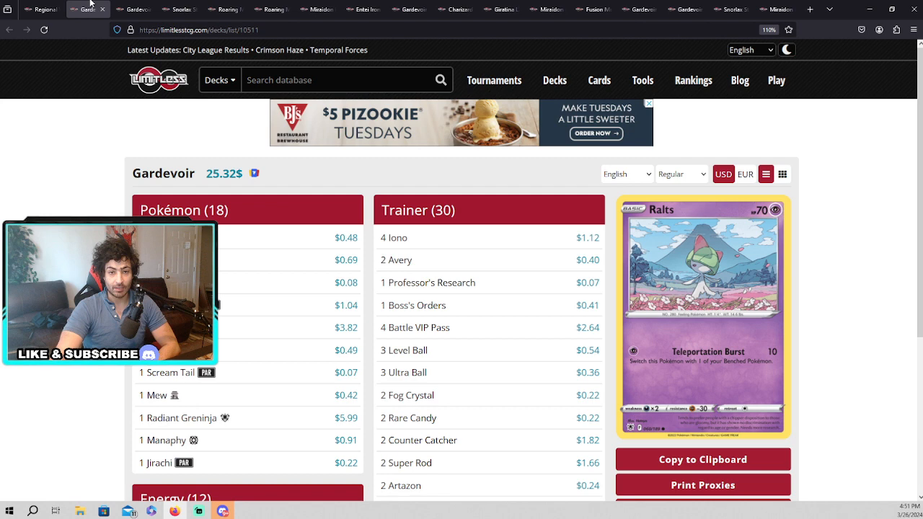
mouse_move(75, 179)
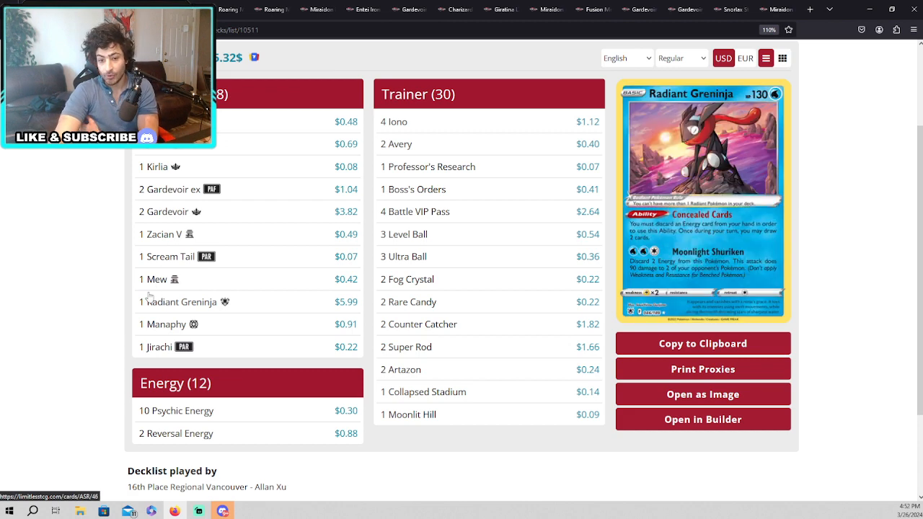
left_click(161, 234)
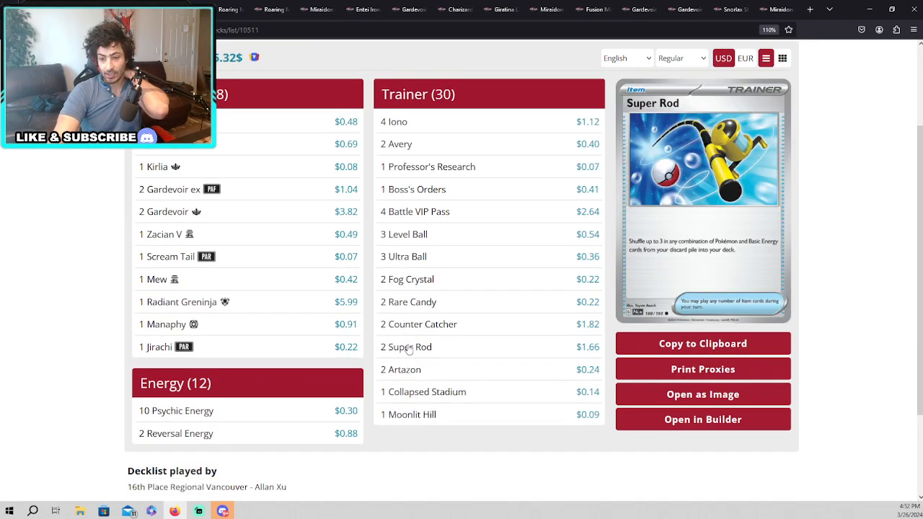
Switch to the Gardevoir decklist running Cresselia and Lost Vacuum and preview Gardevoir ex
left_click(158, 167)
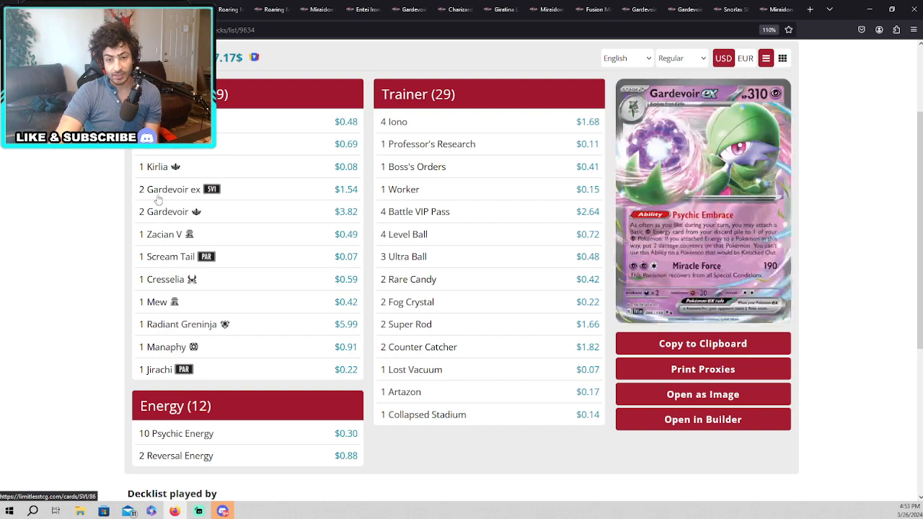
mouse_move(153, 167)
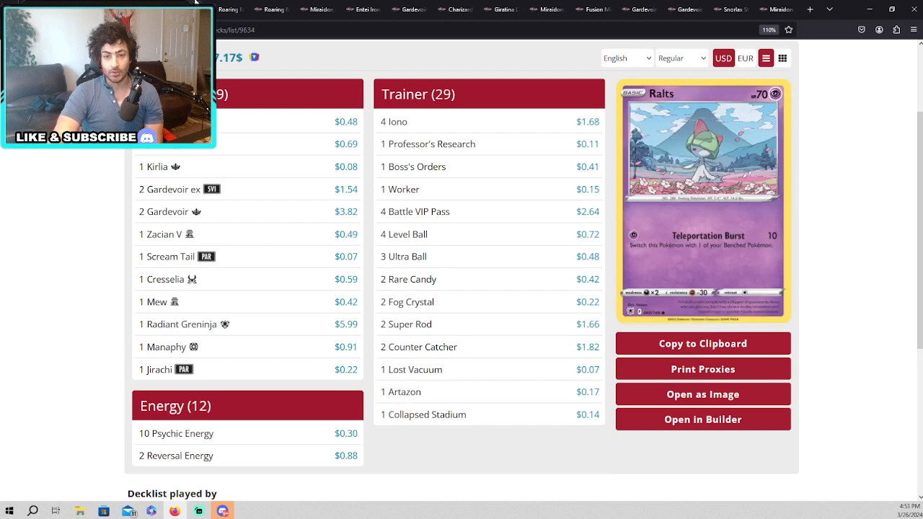
mouse_move(231, 9)
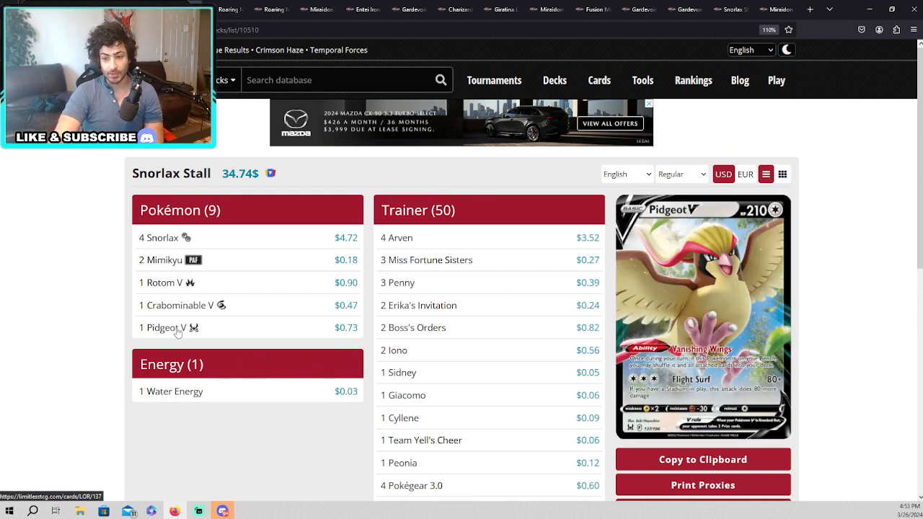
mouse_move(171, 391)
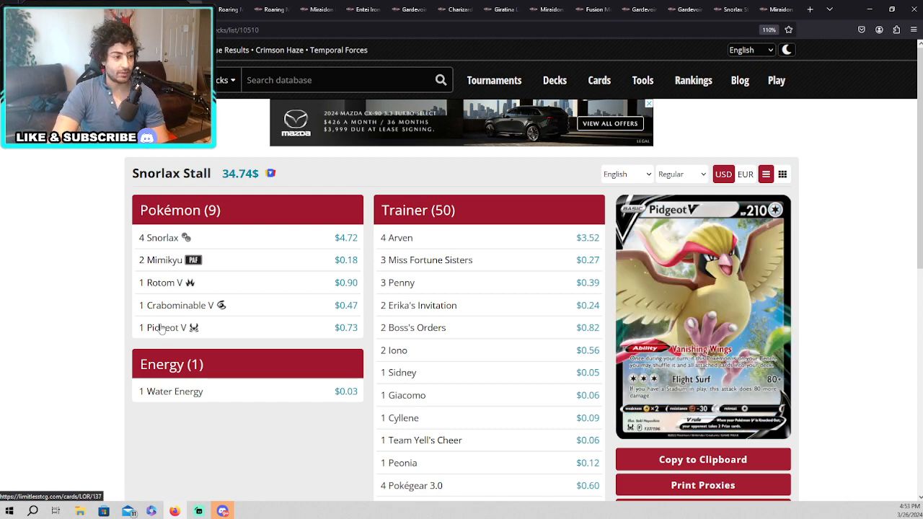
mouse_move(173, 351)
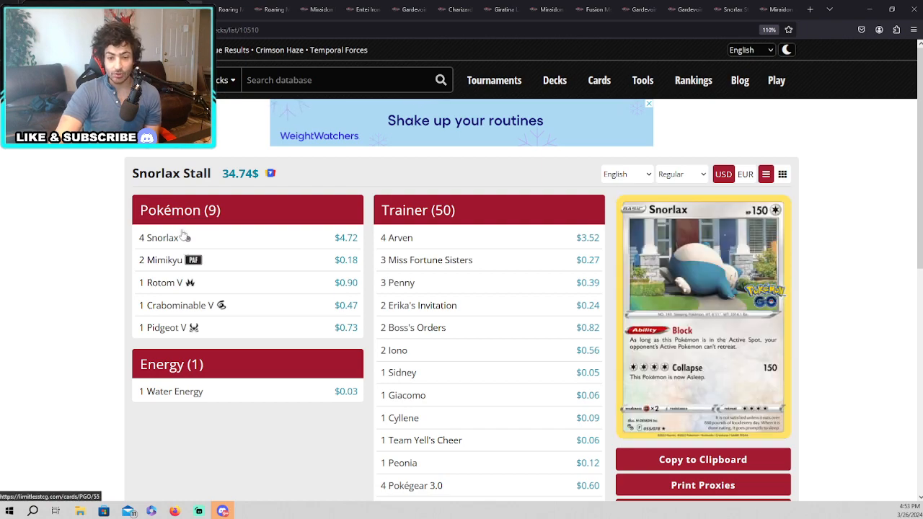
mouse_move(160, 281)
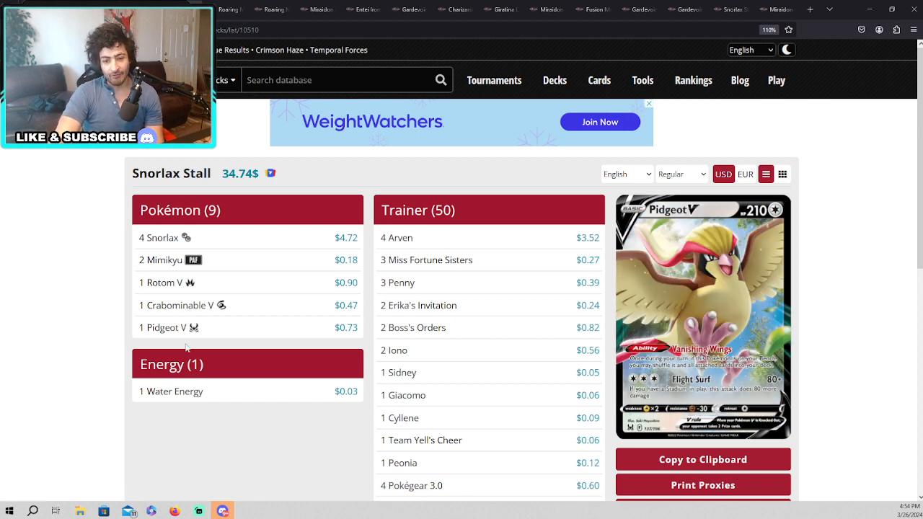
scroll("down", 3)
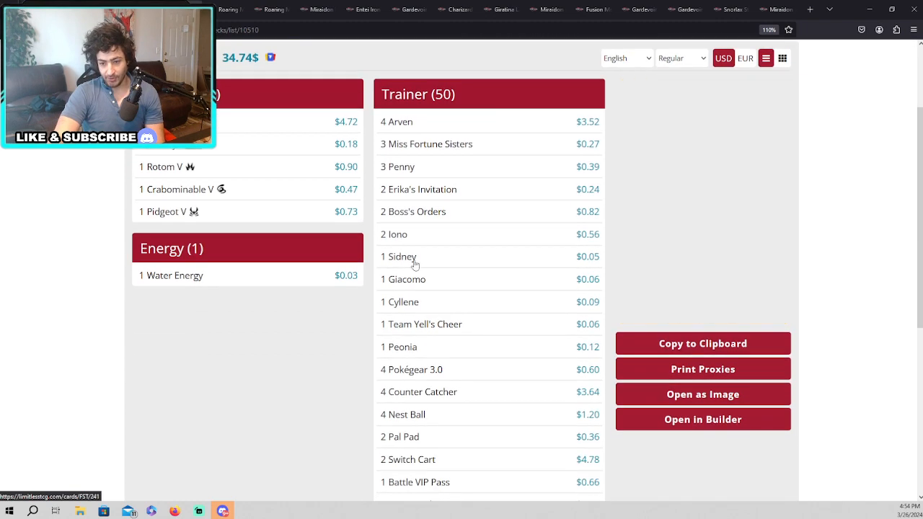
scroll("down", 3)
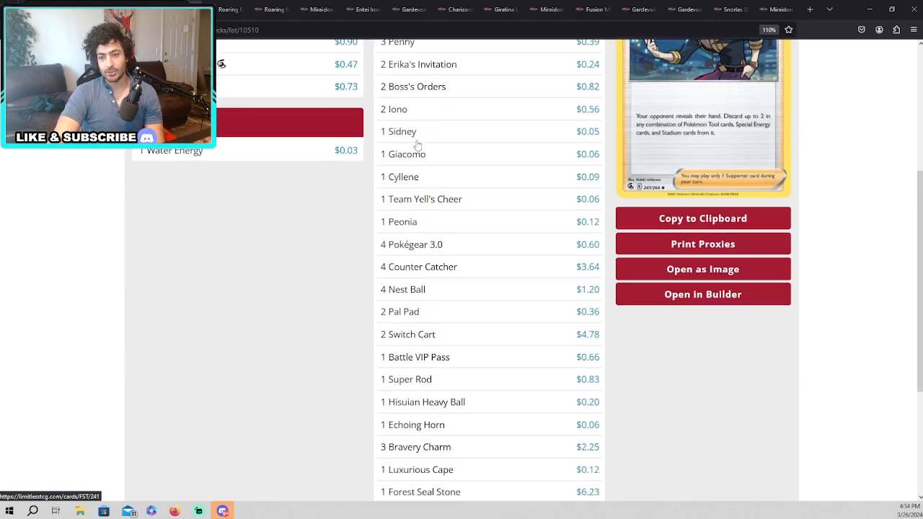
scroll("down", 3)
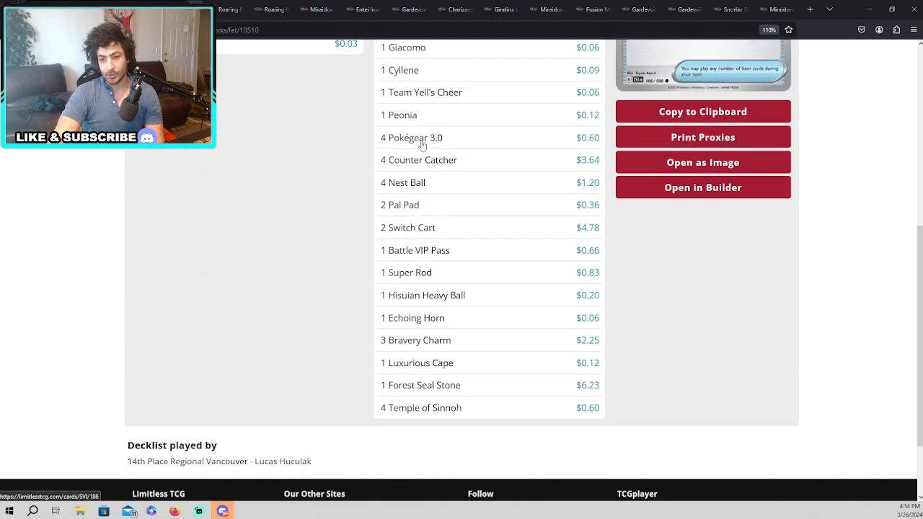
scroll("up", 3)
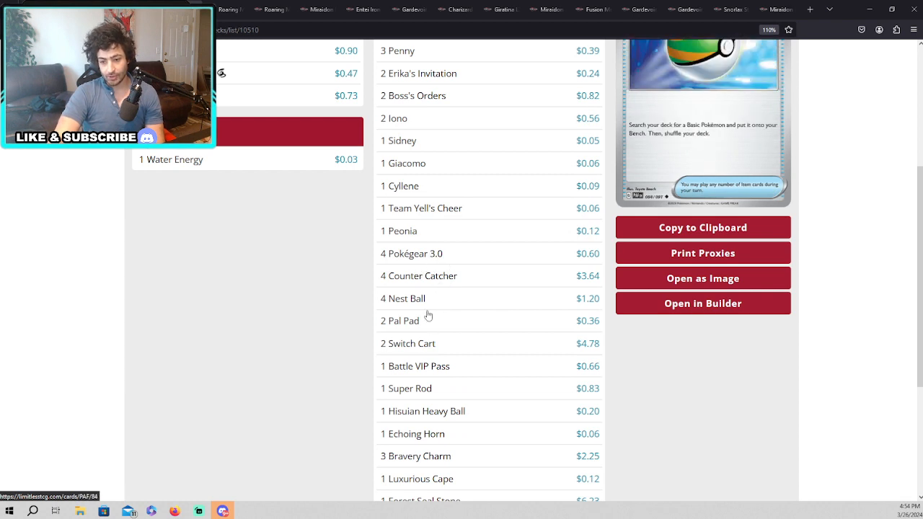
scroll("down", 3)
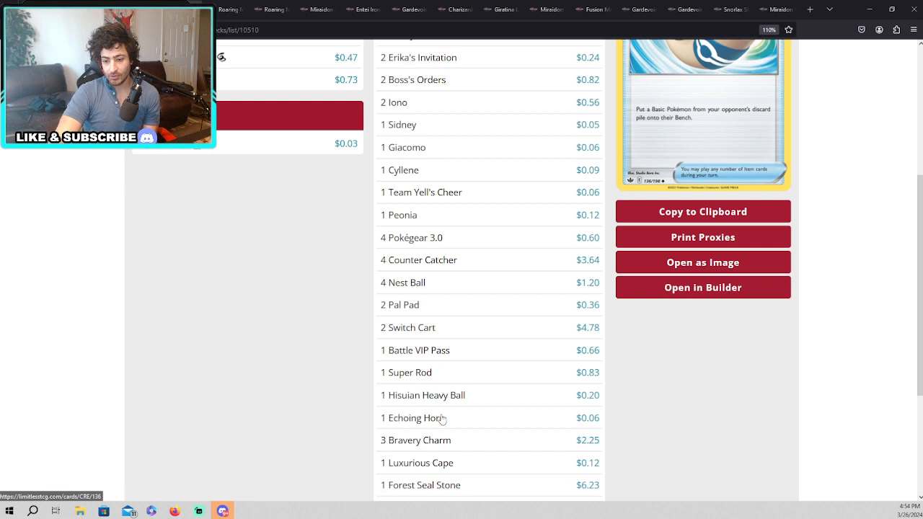
scroll("down", 3)
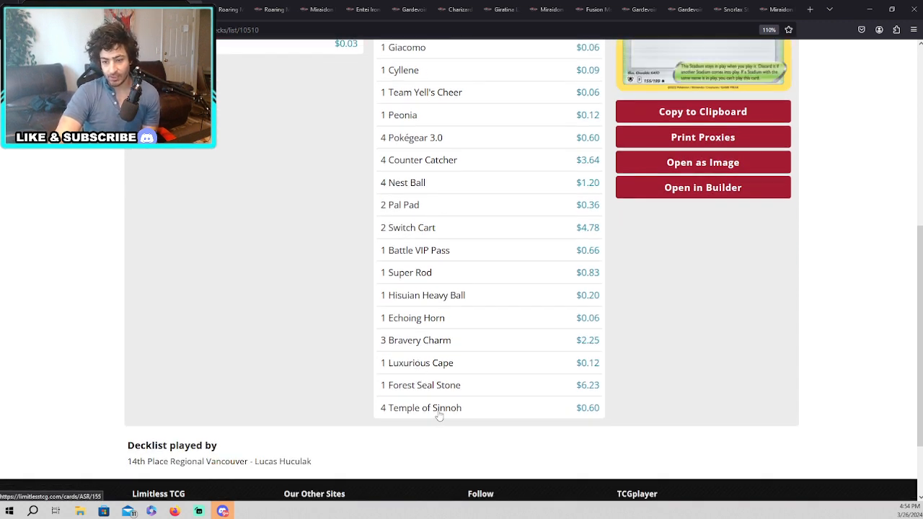
mouse_move(440, 385)
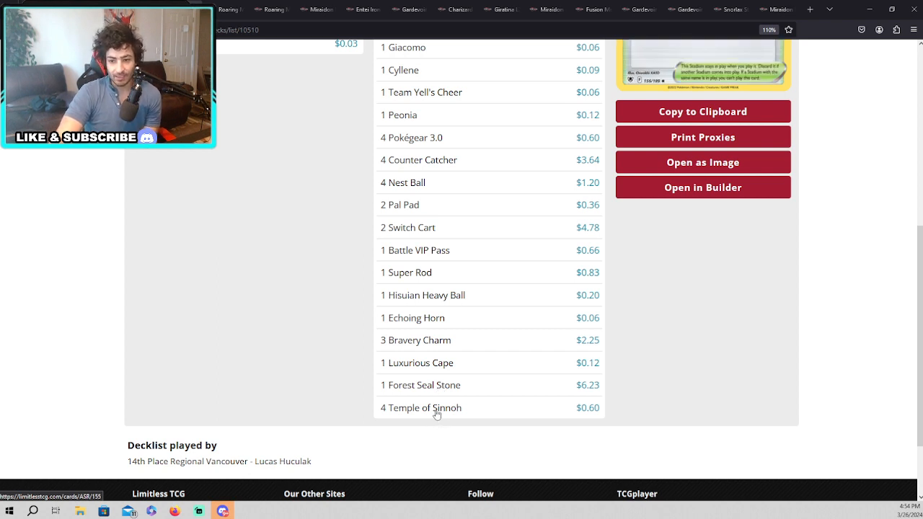
scroll("up", 3)
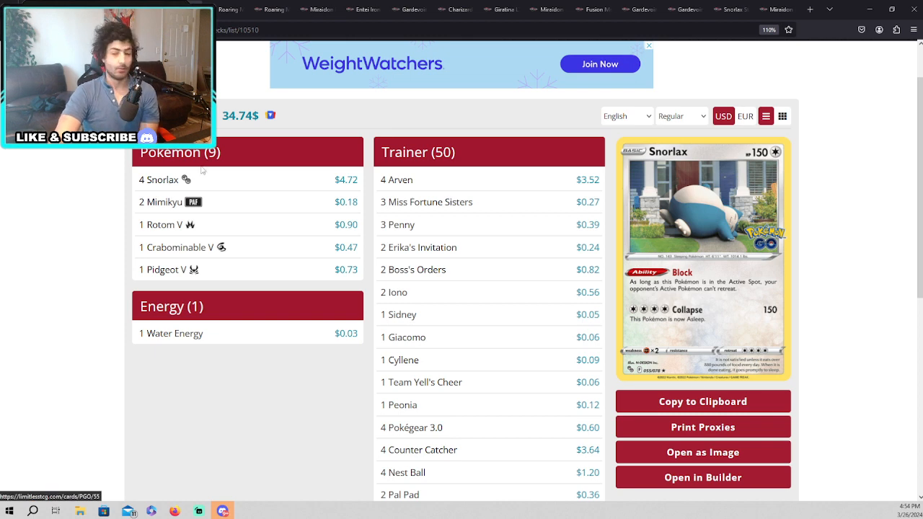
scroll("down", 3)
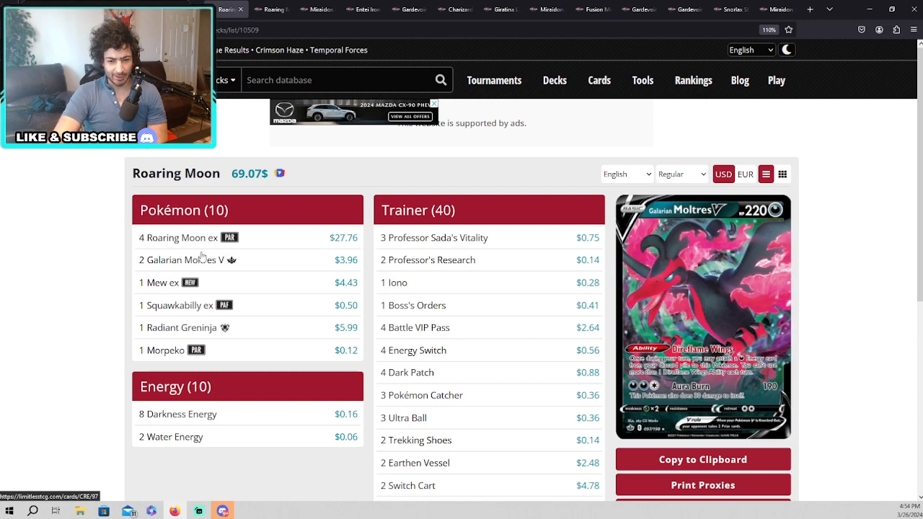
mouse_move(158, 281)
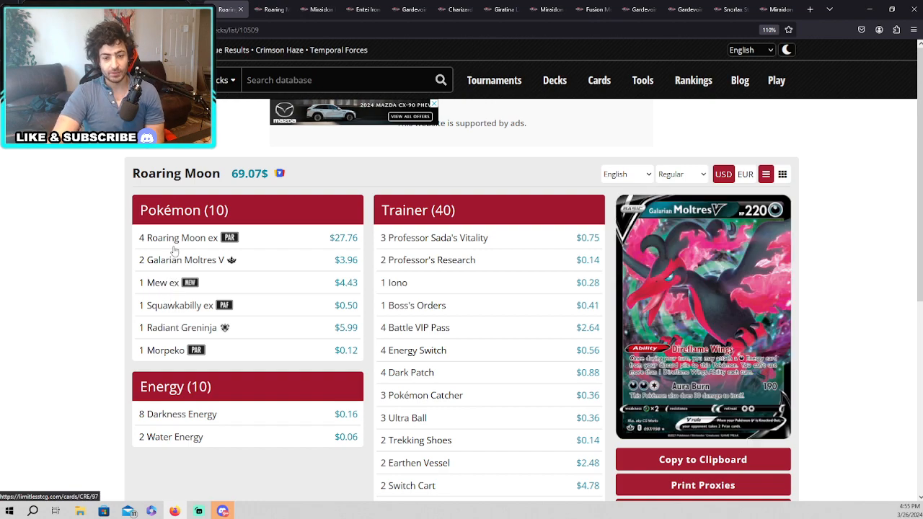
Scroll through the 13th-place Roaring Moon decklist, previewing cards down to its last trainers
left_click(162, 281)
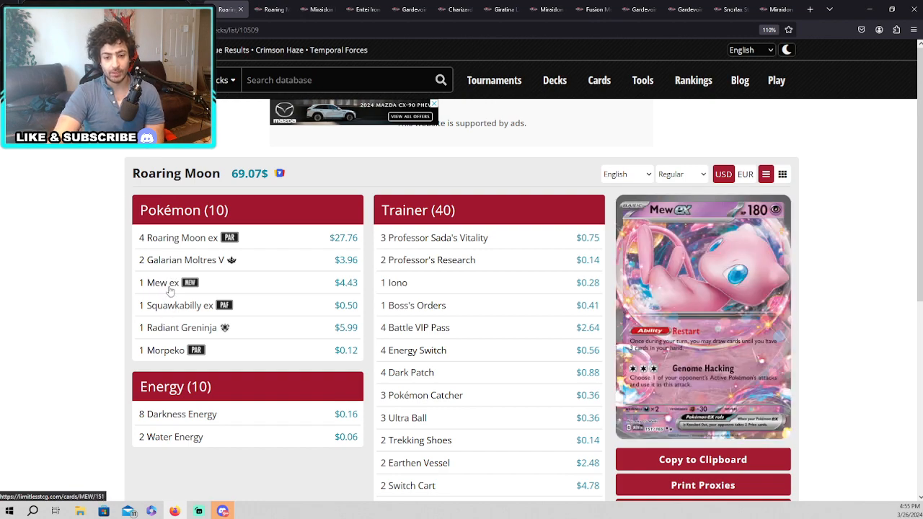
mouse_move(166, 351)
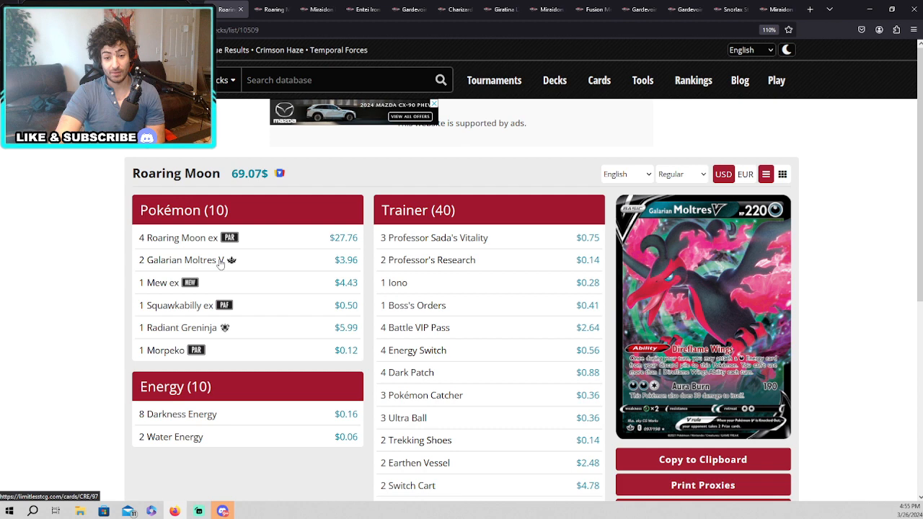
mouse_move(242, 261)
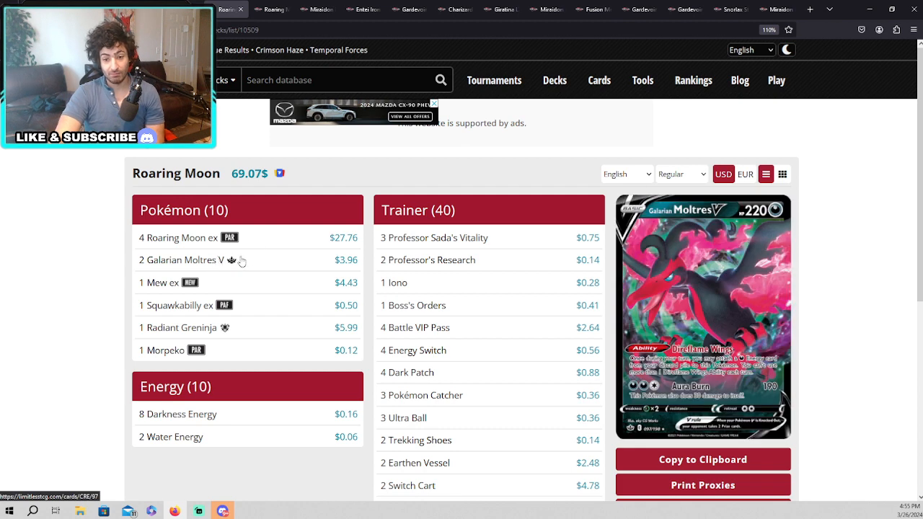
mouse_move(199, 267)
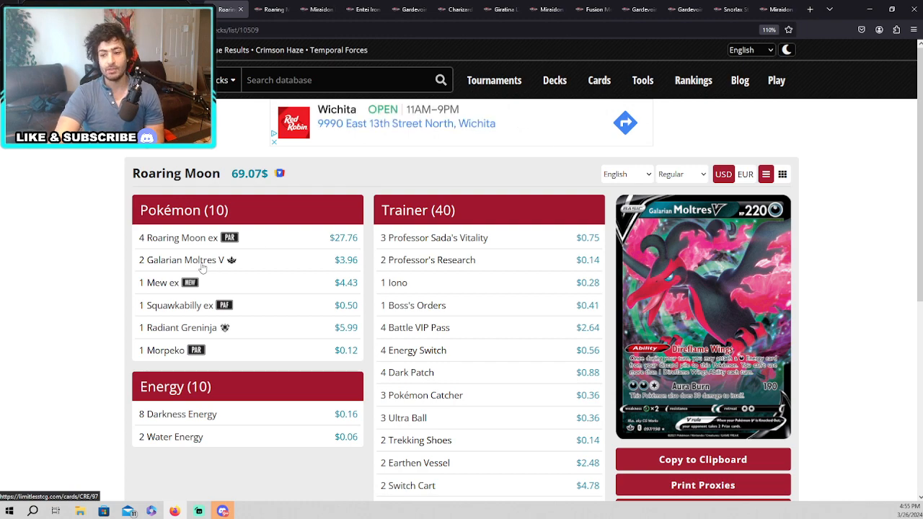
scroll("down", 3)
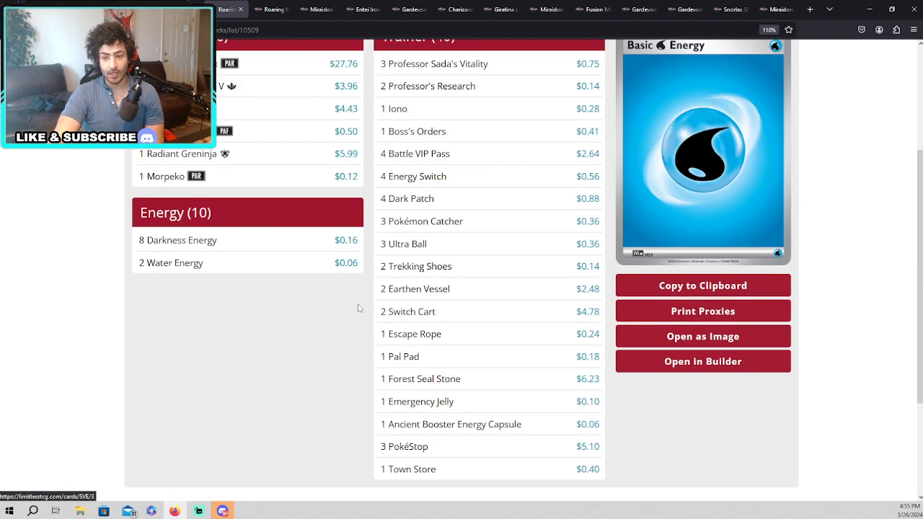
scroll("up", 3)
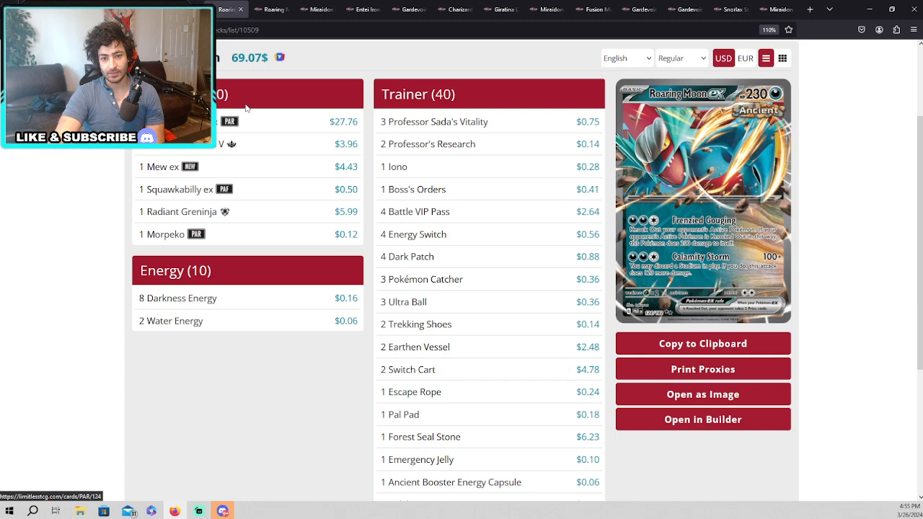
scroll("down", 3)
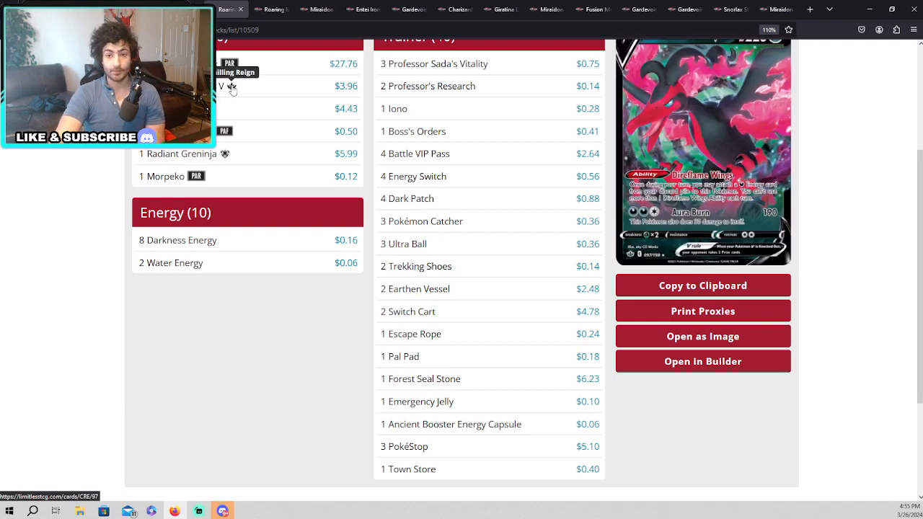
scroll("up", 3)
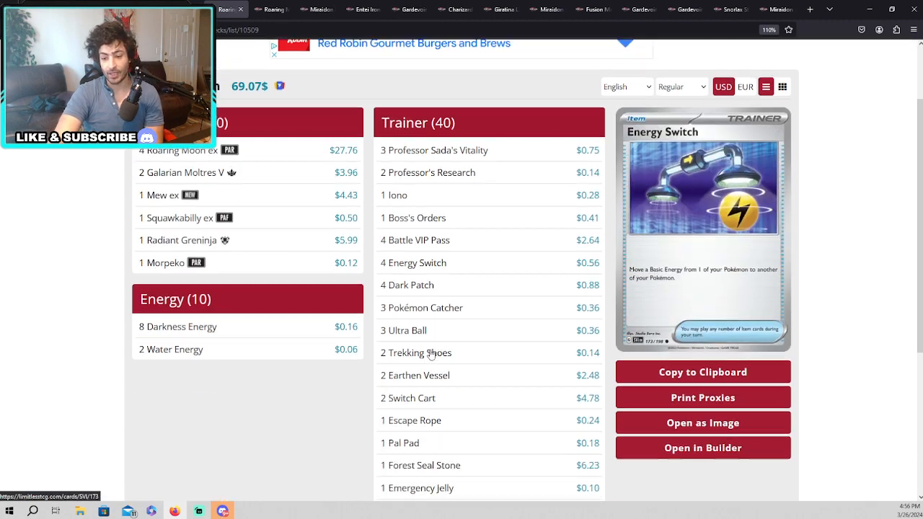
scroll("down", 3)
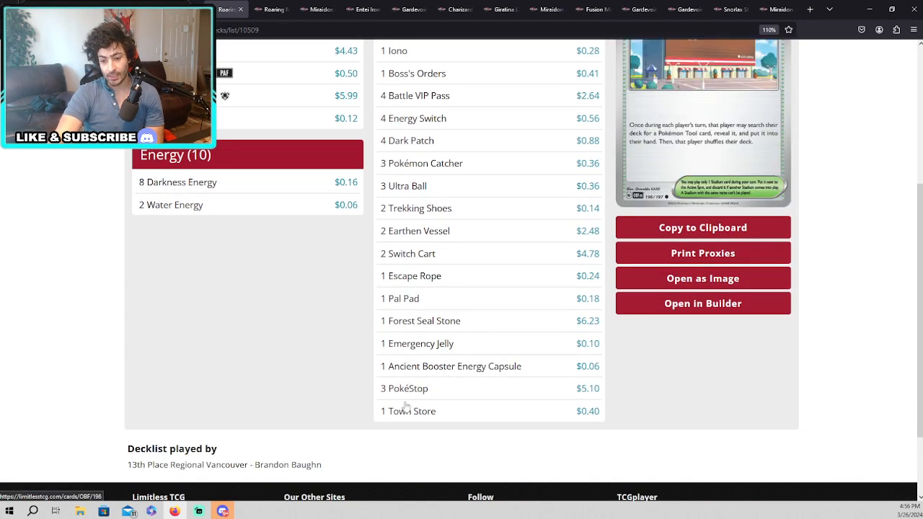
mouse_move(411, 411)
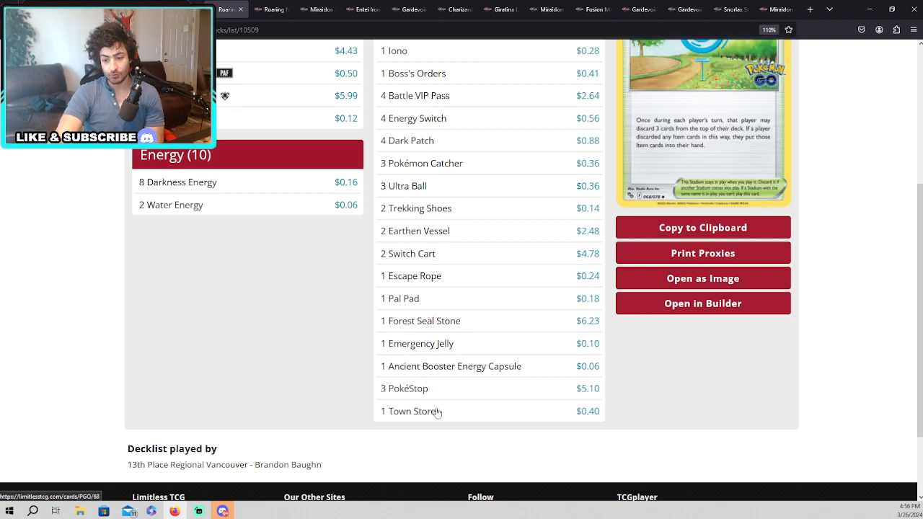
scroll("up", 3)
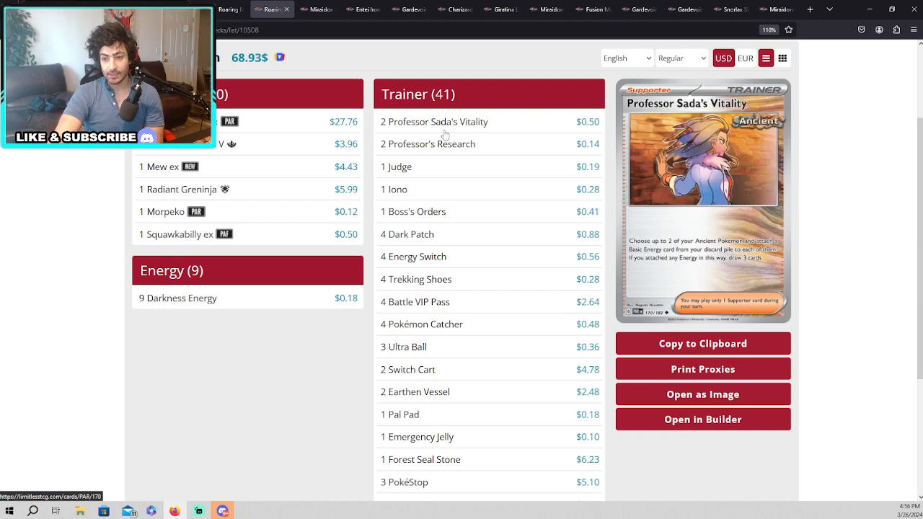
Scroll down the Lightning decklist with Flaaffy, Iron Hands ex and 15 Lightning Energy
scroll("down", 3)
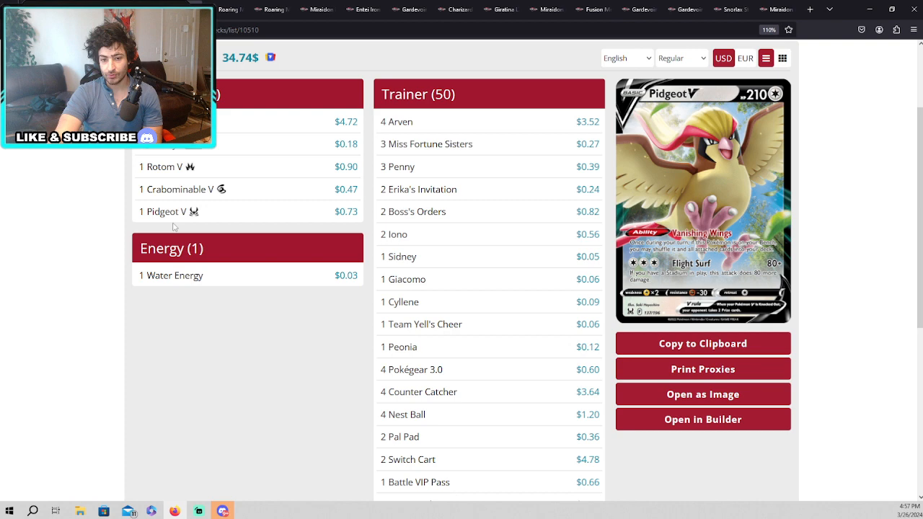
mouse_move(186, 217)
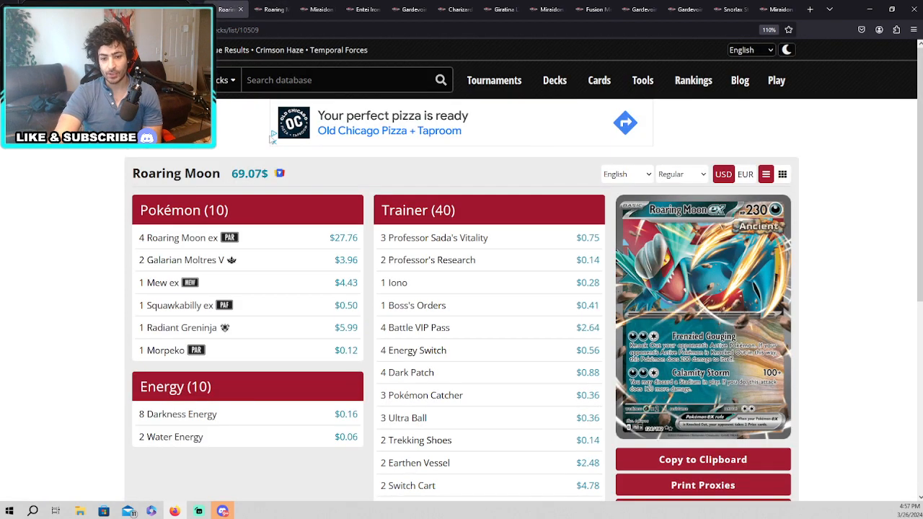
scroll("down", 3)
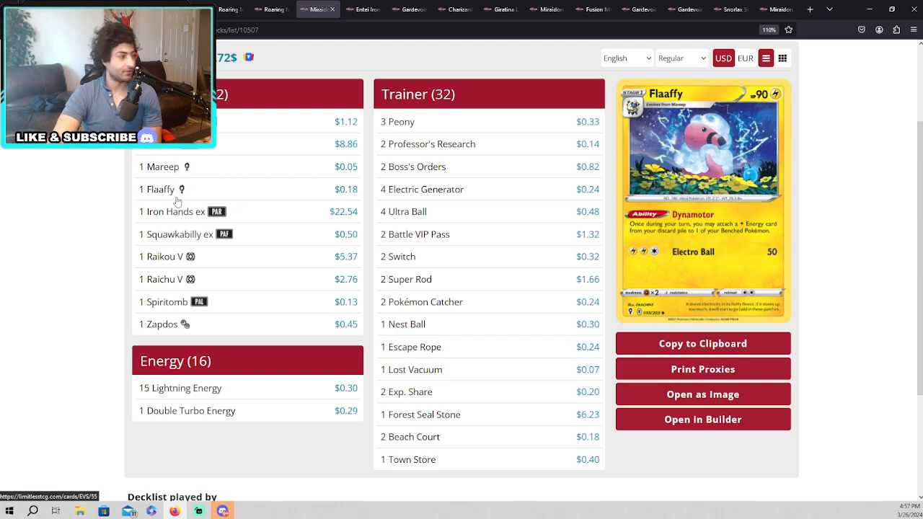
left_click(176, 234)
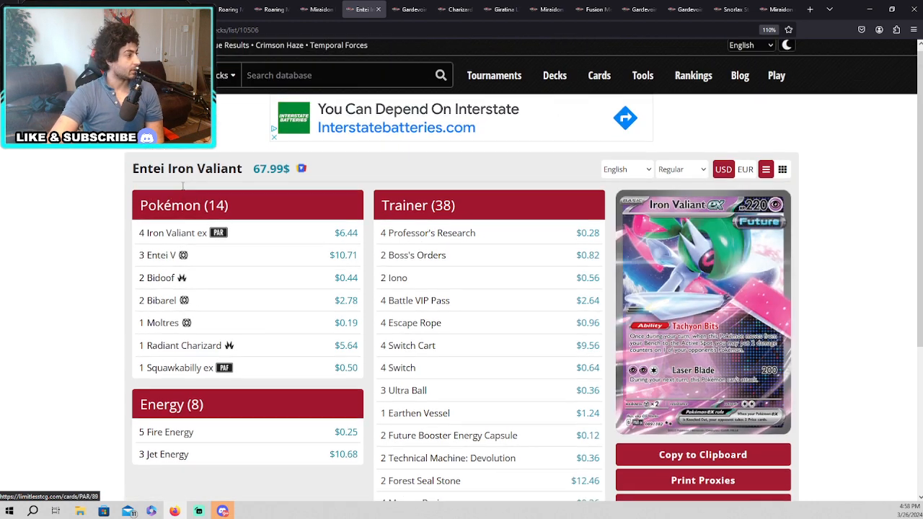
Scroll down the Entei Iron Valiant decklist to review its Pokémon, including Bidoof
scroll("down", 3)
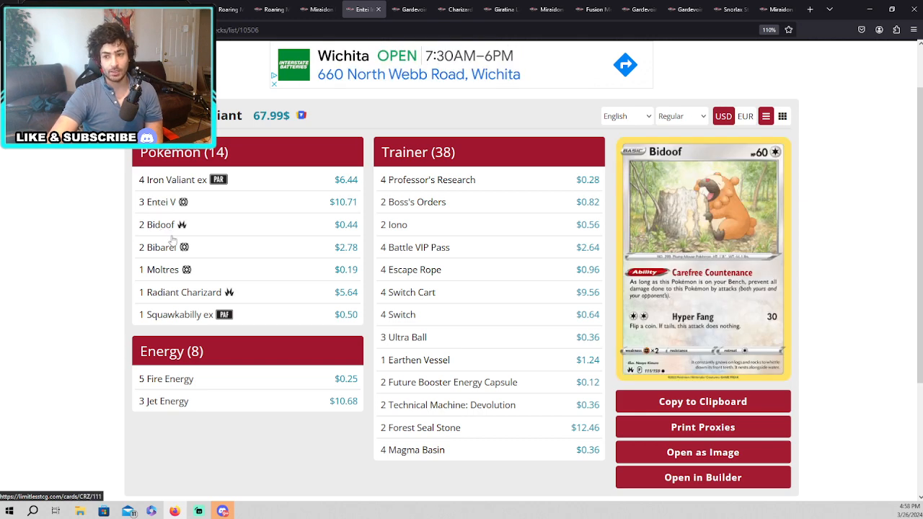
mouse_move(160, 270)
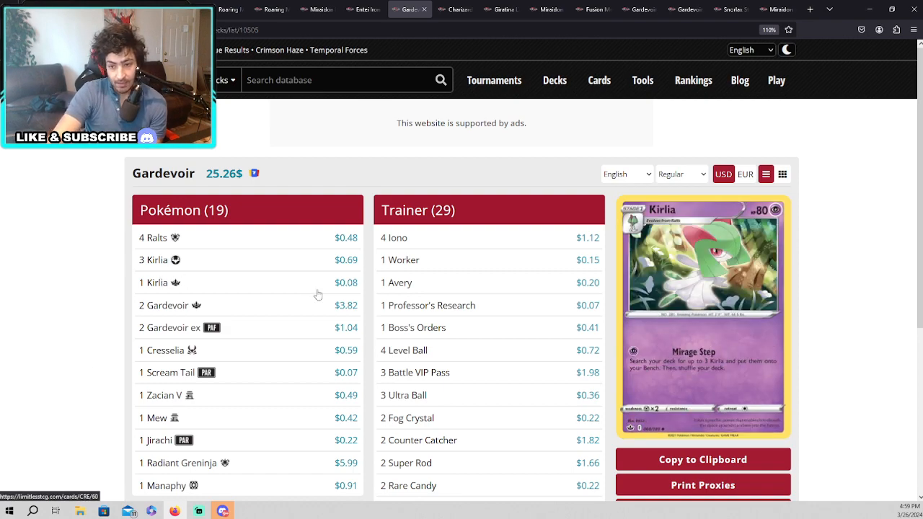
Scroll down the Gardevoir decklist with Ralts, Kirlia and Jirachi to its final trainer, Moonlit Hill
scroll("down", 3)
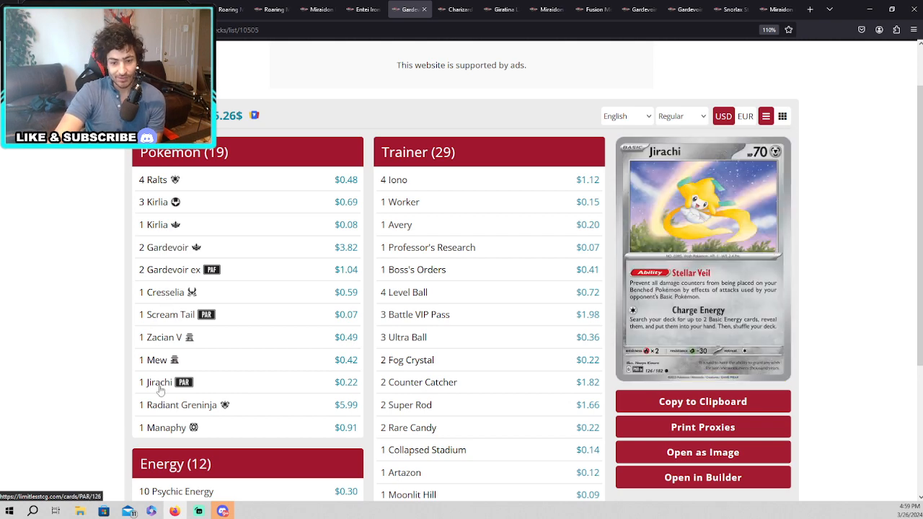
scroll("down", 3)
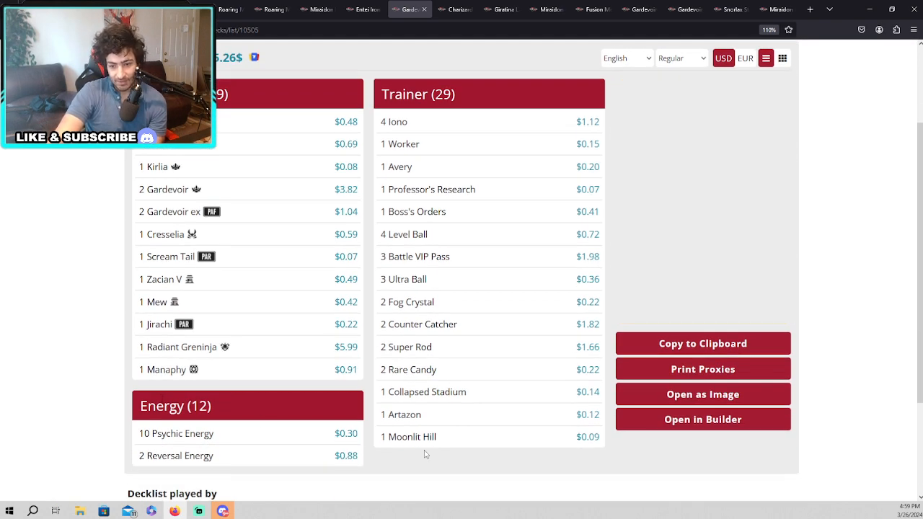
mouse_move(408, 436)
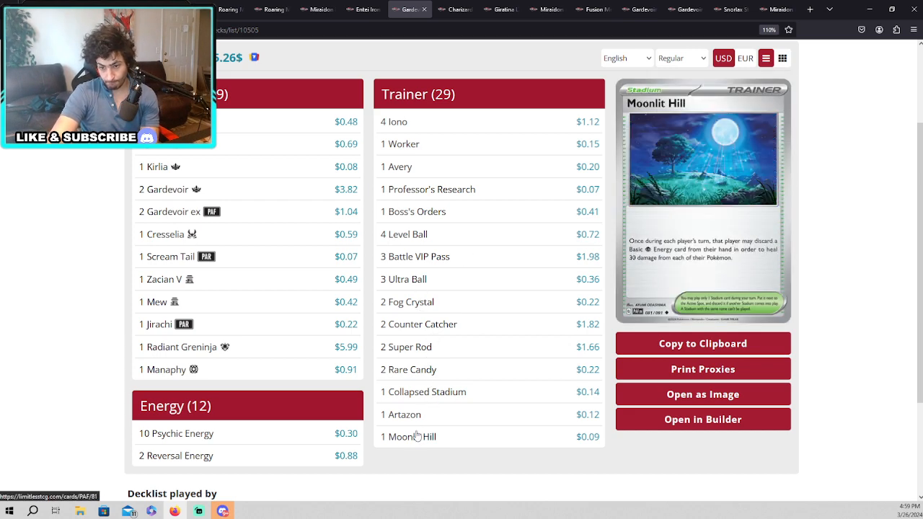
mouse_move(413, 444)
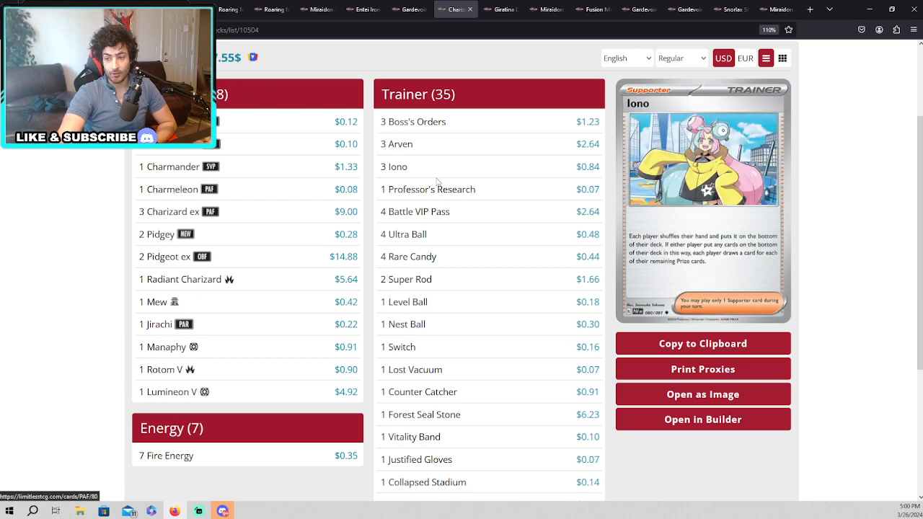
mouse_move(401, 177)
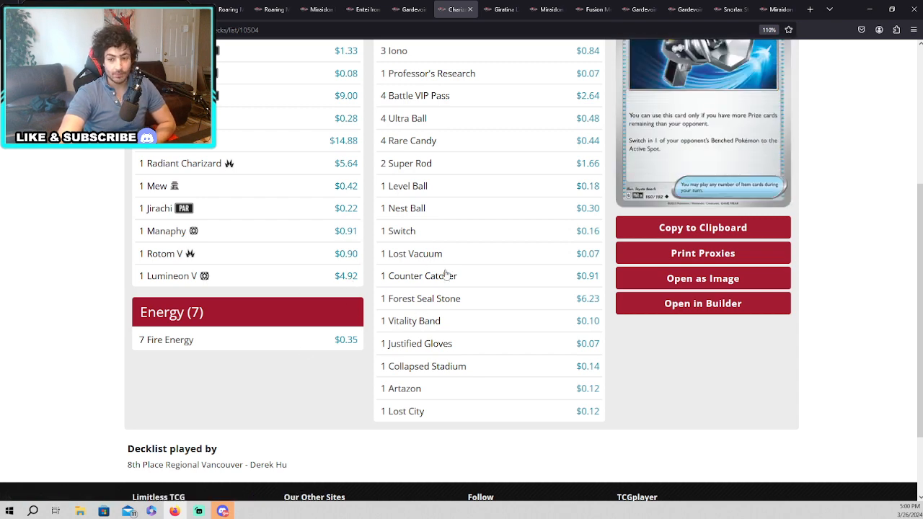
Scroll to the bottom of the 8th-place Charizard ex decklist and back up
scroll("down", 3)
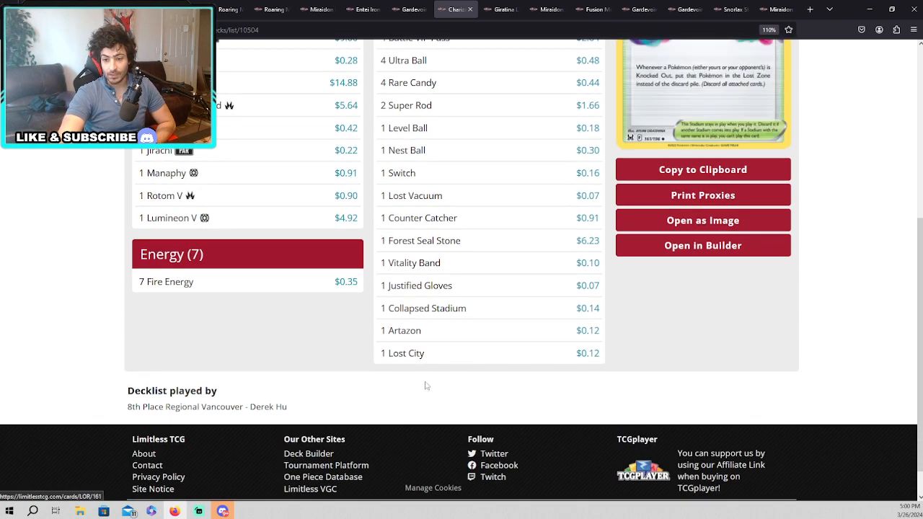
scroll("up", 3)
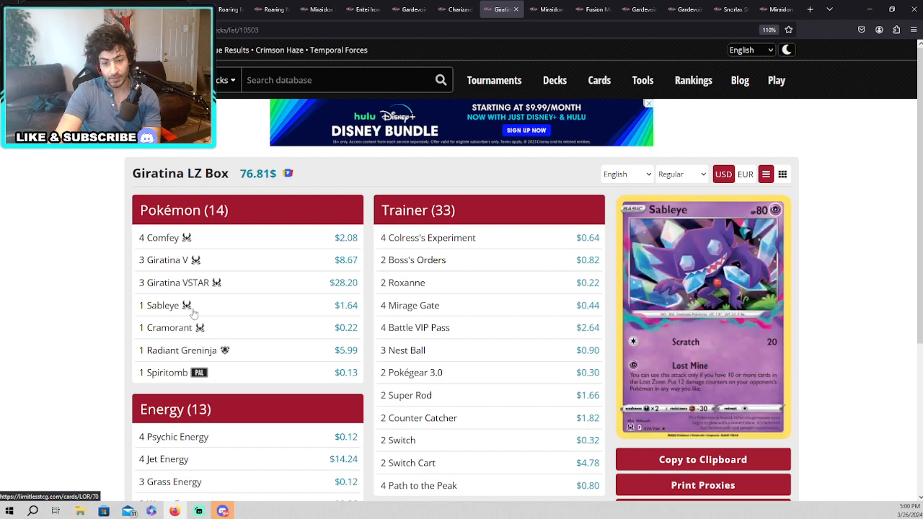
Scroll down the 7th-place Giratina LZ Box decklist toward Path to the Peak and its 13 Energy
scroll("down", 3)
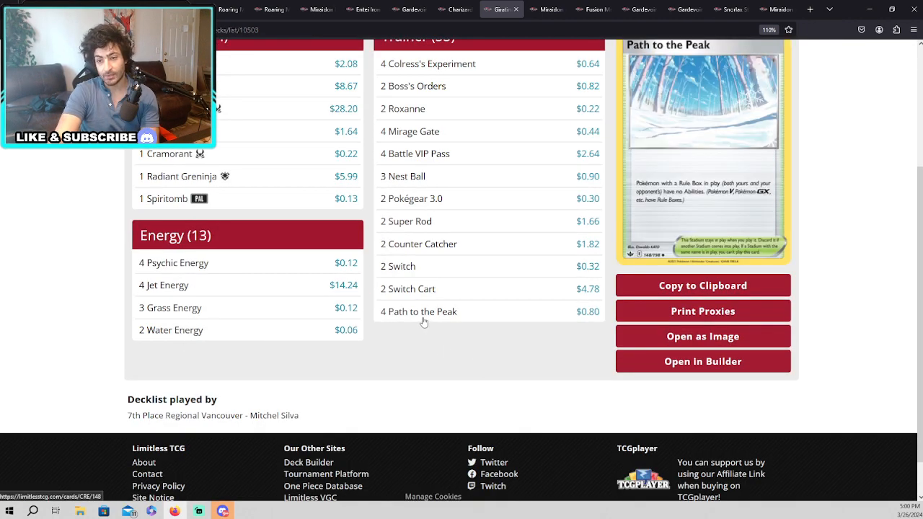
mouse_move(443, 325)
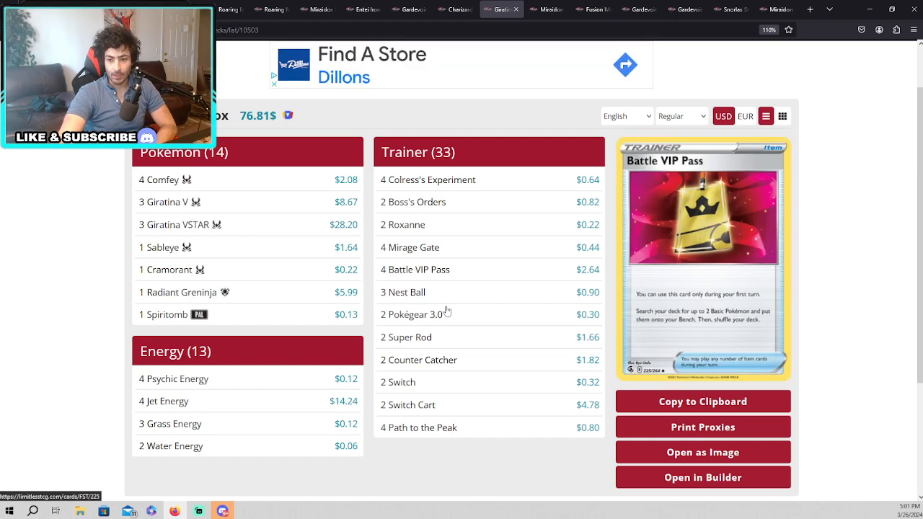
mouse_move(161, 248)
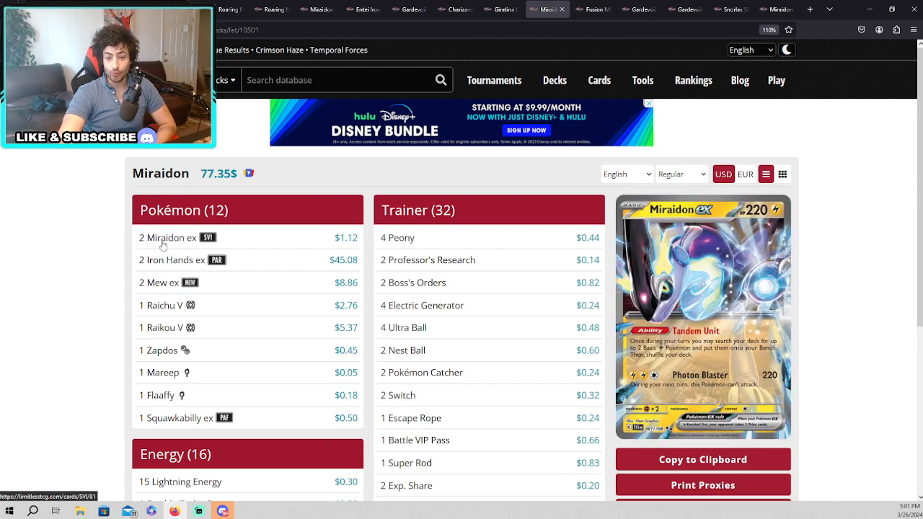
scroll("down", 3)
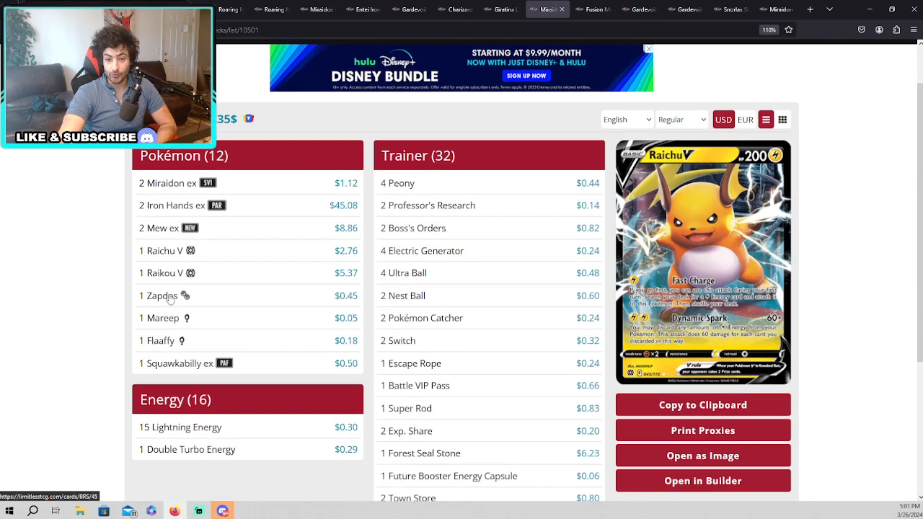
mouse_move(188, 225)
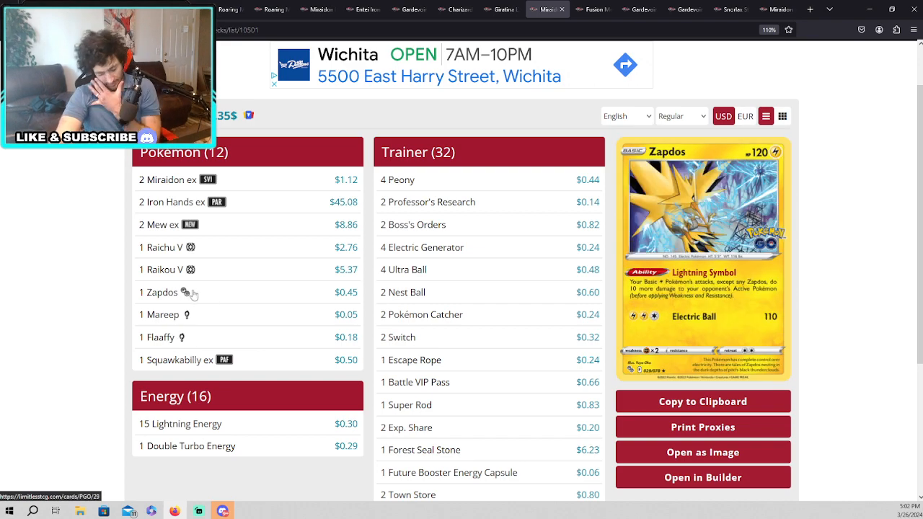
mouse_move(166, 337)
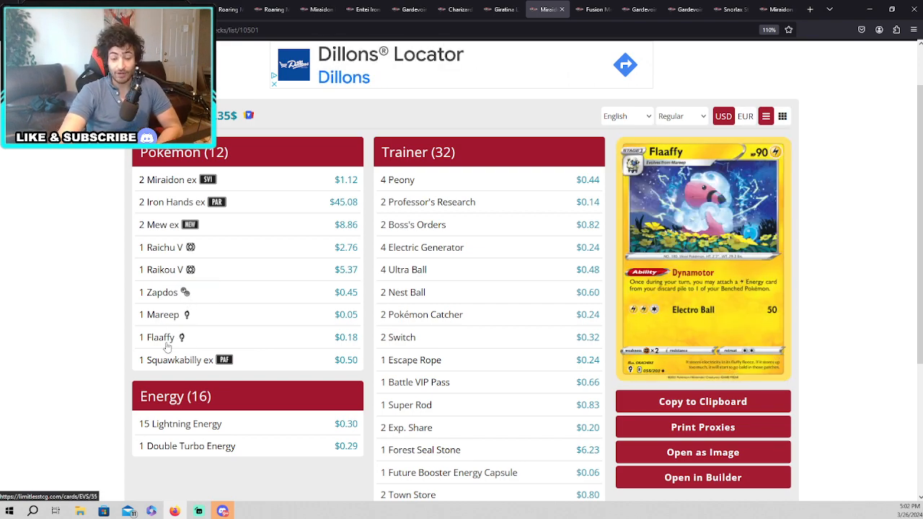
scroll("down", 3)
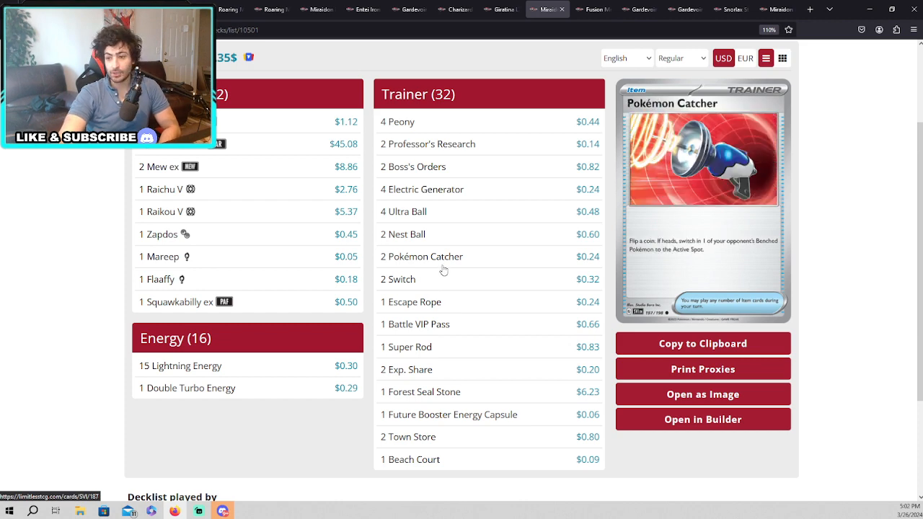
mouse_move(453, 251)
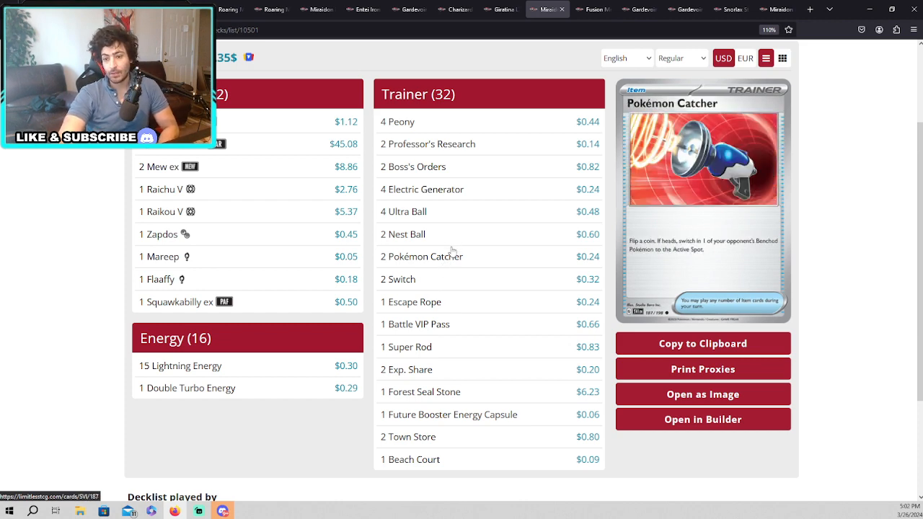
mouse_move(457, 271)
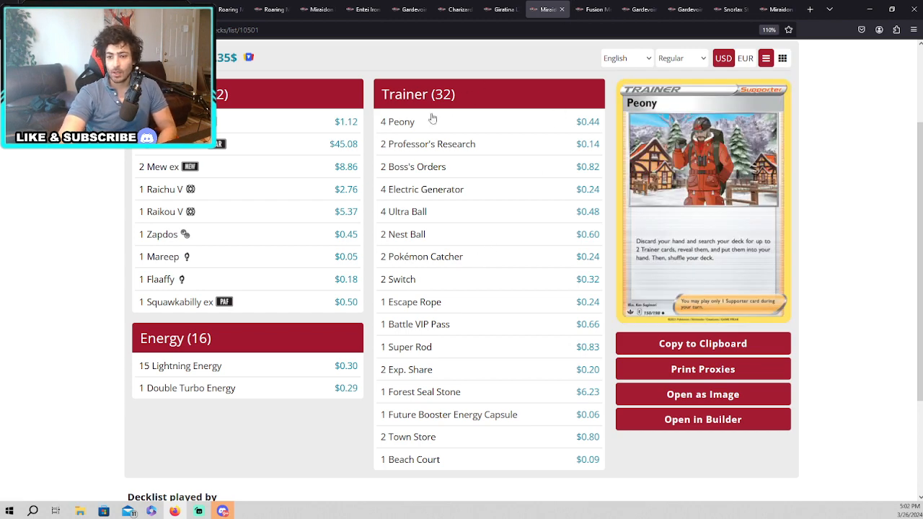
mouse_move(462, 191)
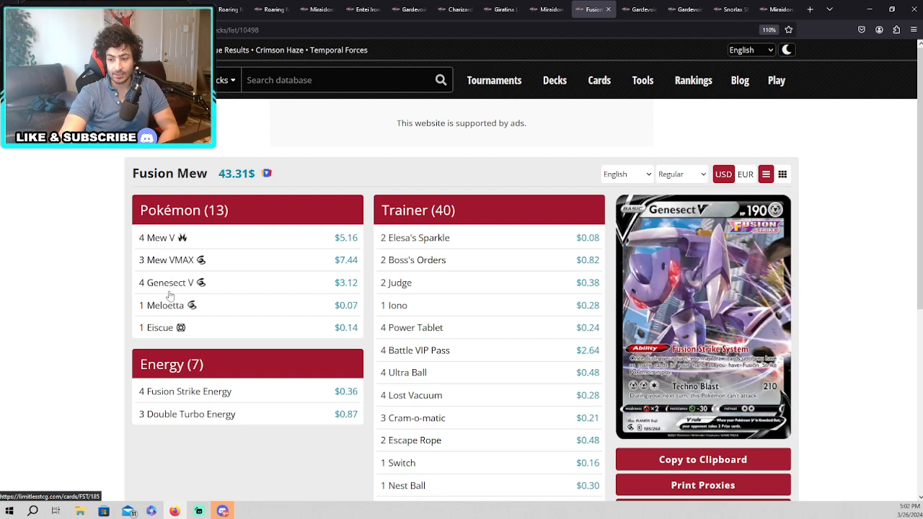
mouse_move(156, 328)
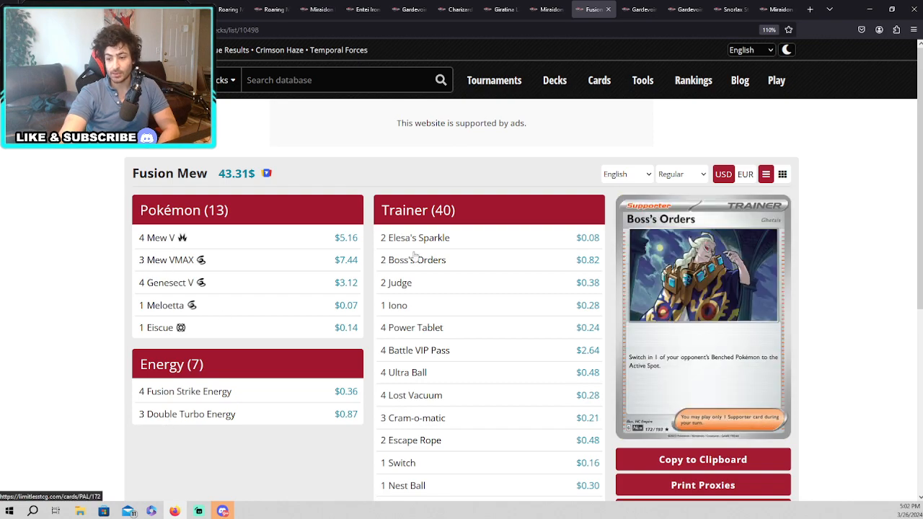
scroll("down", 3)
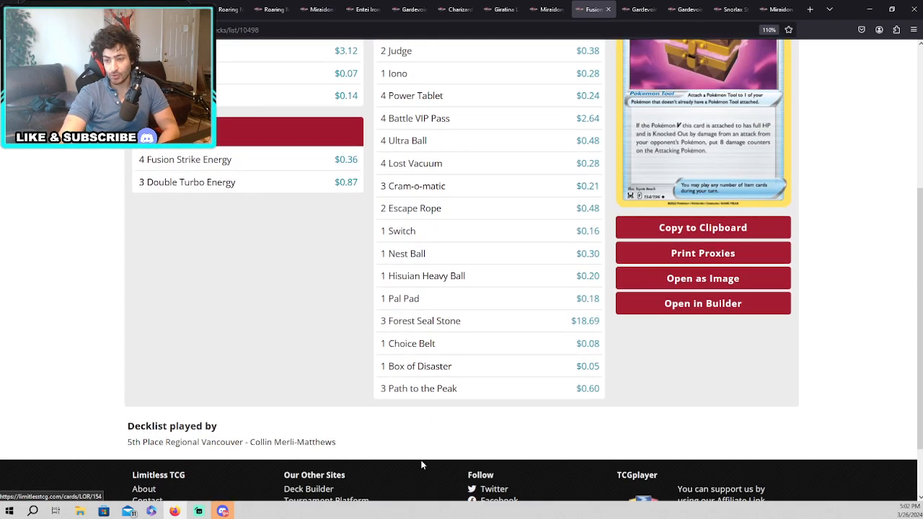
scroll("up", 3)
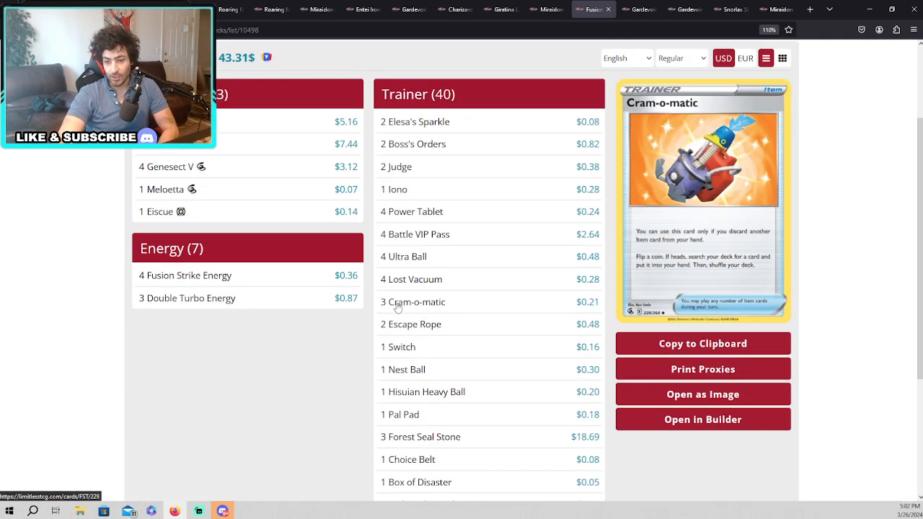
mouse_move(381, 315)
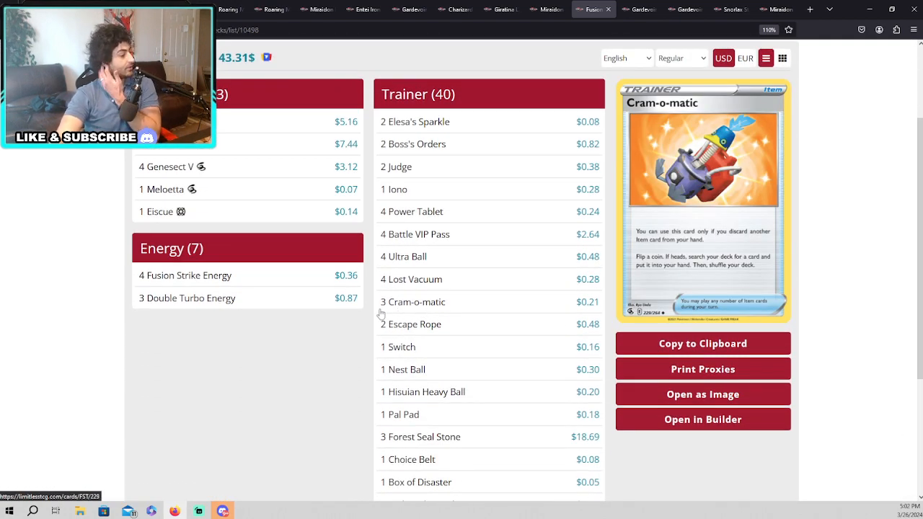
mouse_move(433, 312)
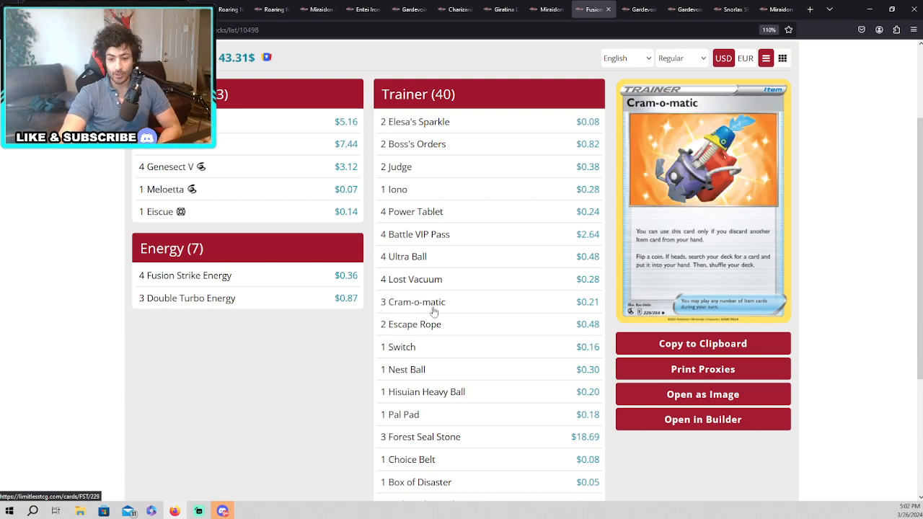
scroll("down", 3)
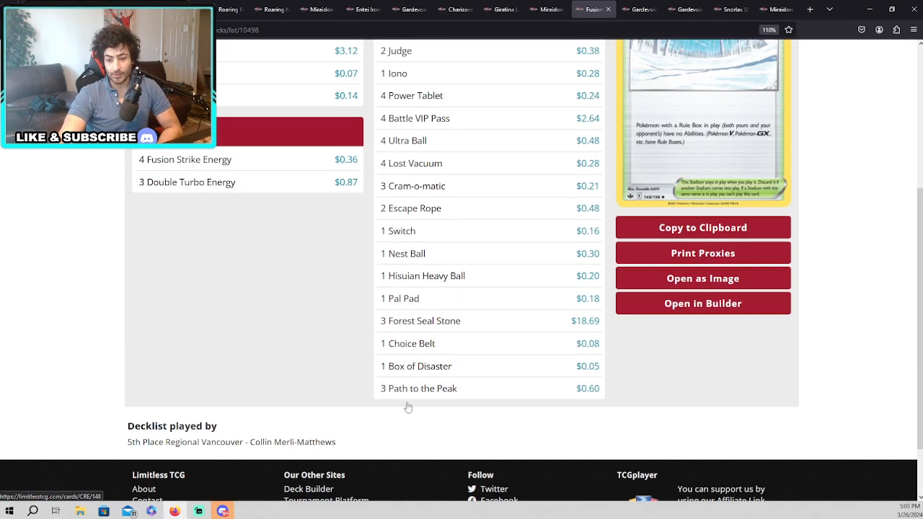
scroll("up", 3)
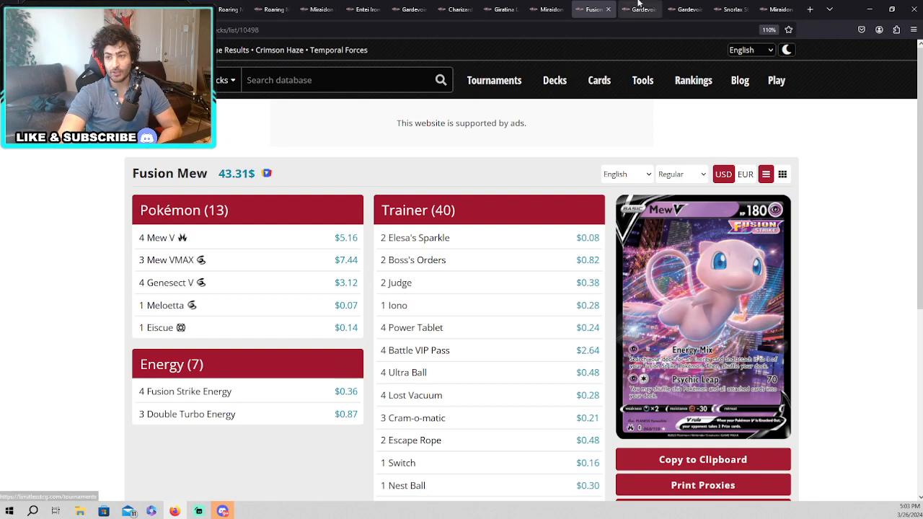
Switch to the Gardevoir decklist with Zacian V and Scream Tail and scroll through its 19 Pokémon and 29 Trainers
left_click(640, 8)
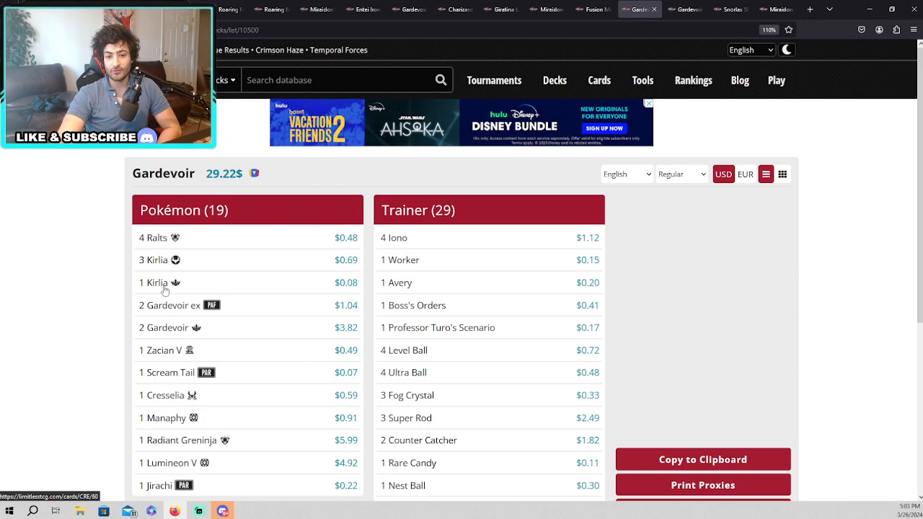
scroll("down", 3)
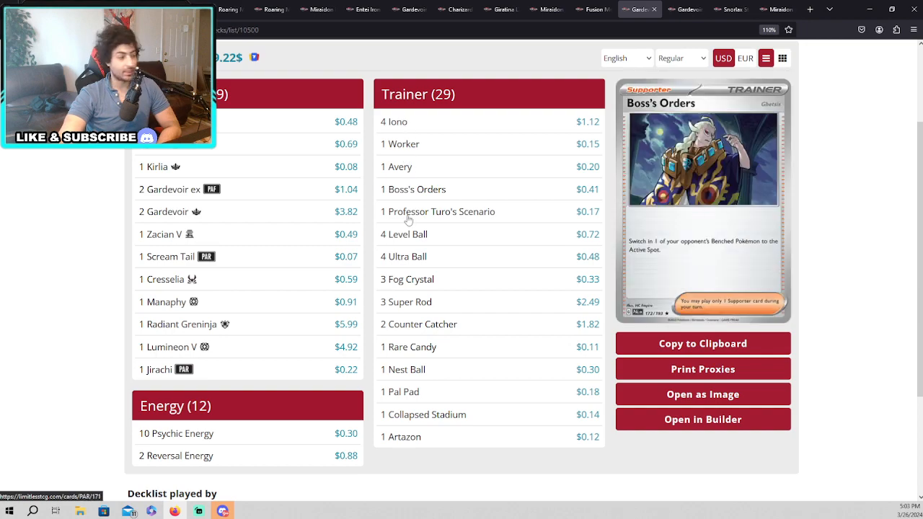
scroll("up", 3)
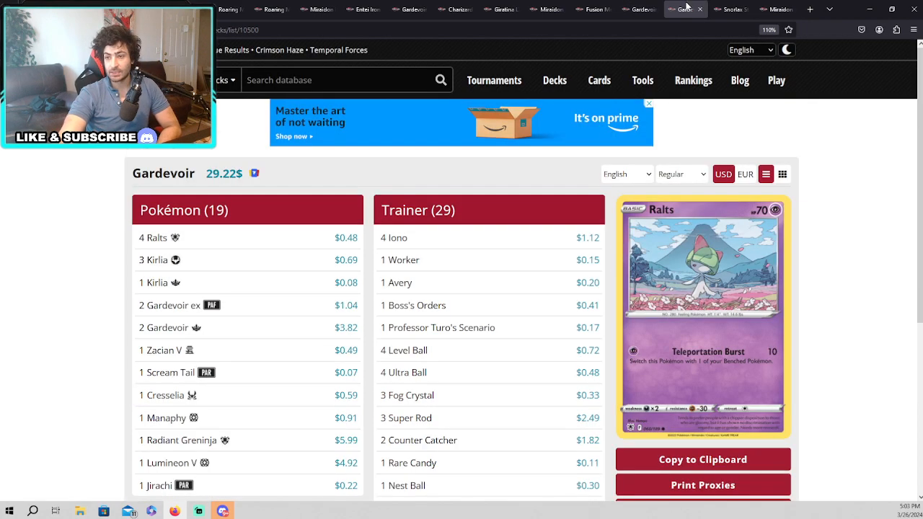
scroll("down", 3)
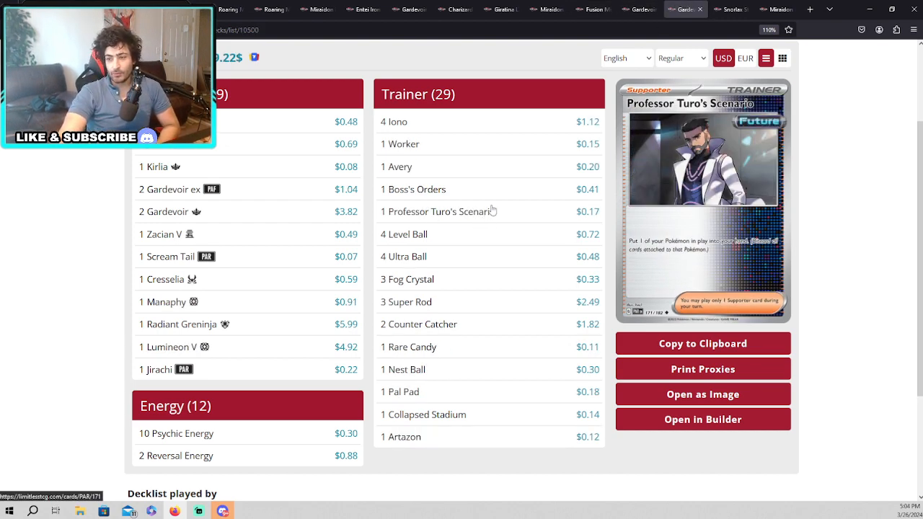
mouse_move(511, 216)
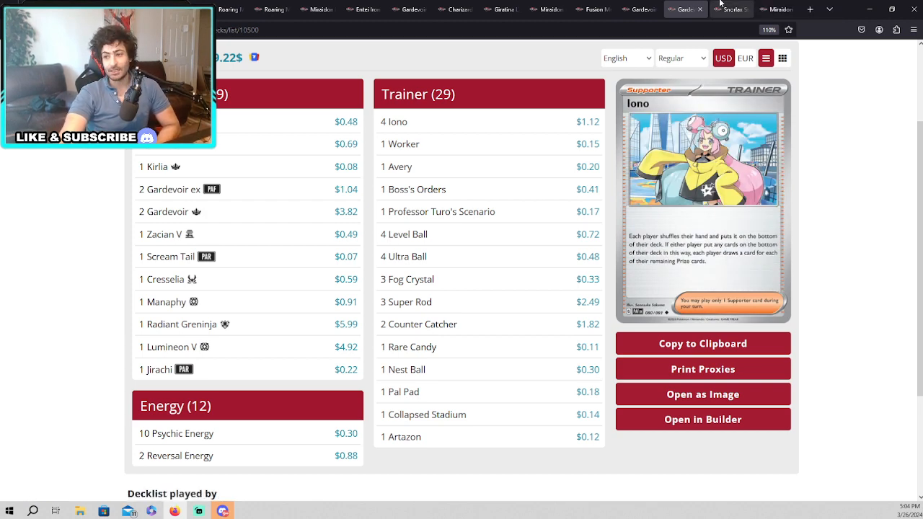
Switch to the 2nd-place Snorlax decklist and scroll through its 51 Trainers to the 'Decklist played by' section
left_click(728, 9)
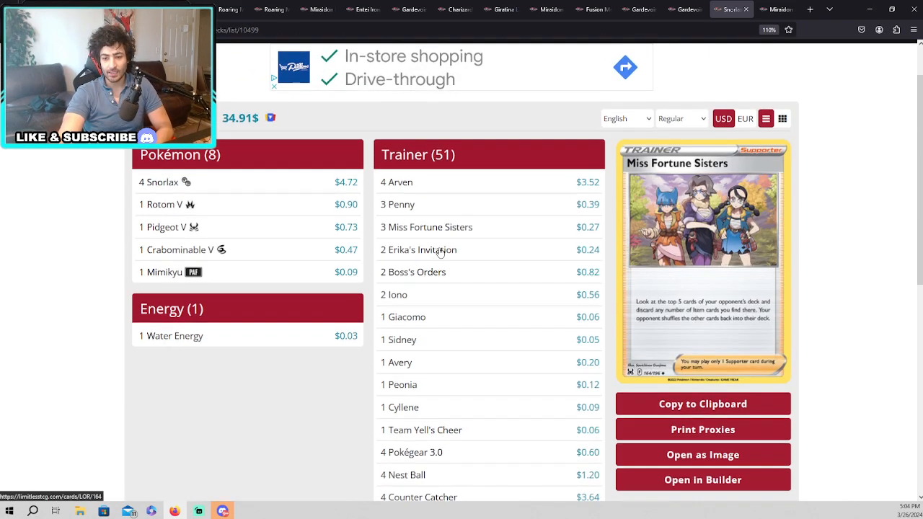
scroll("down", 3)
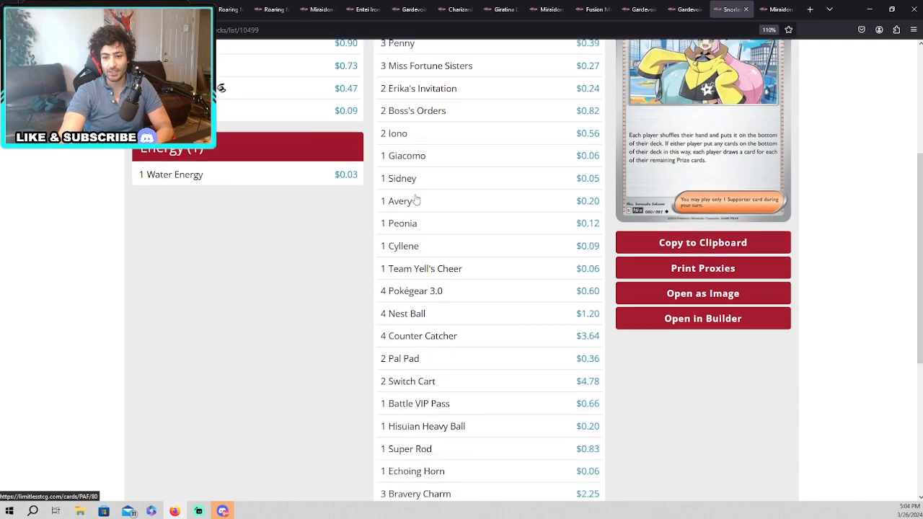
scroll("down", 3)
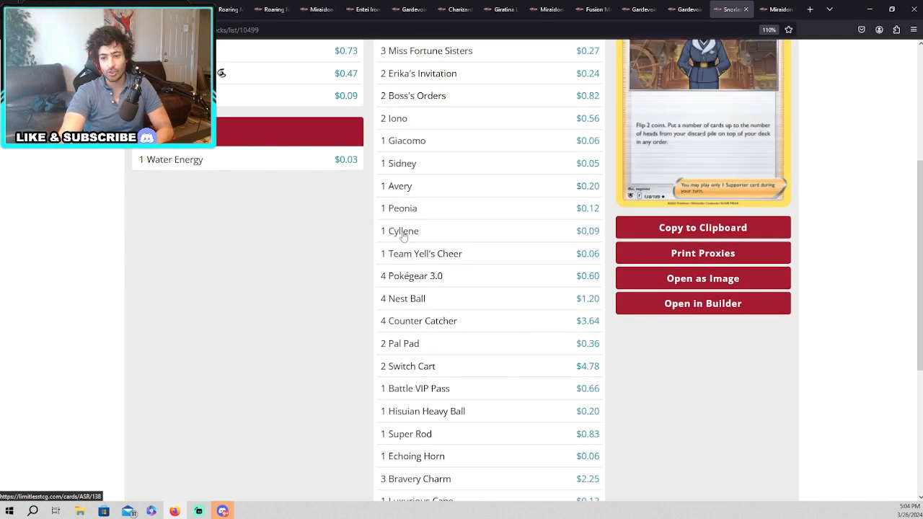
scroll("down", 3)
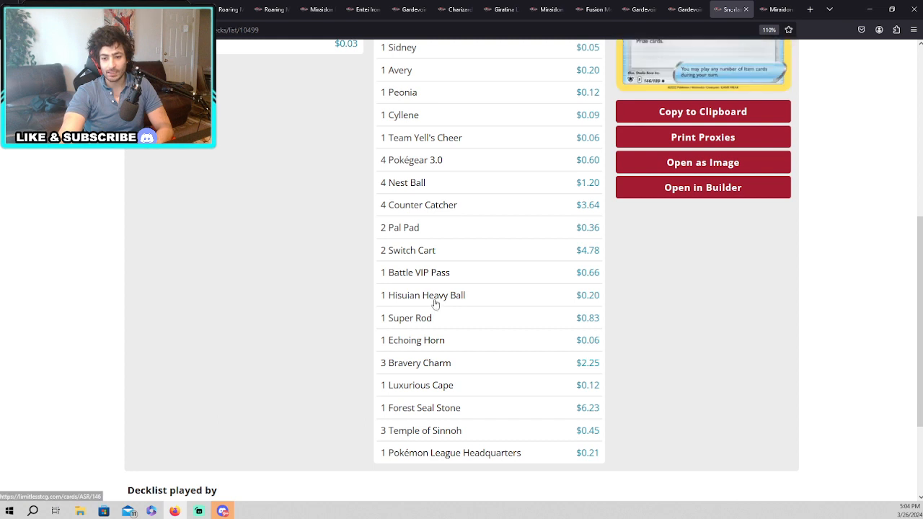
scroll("down", 3)
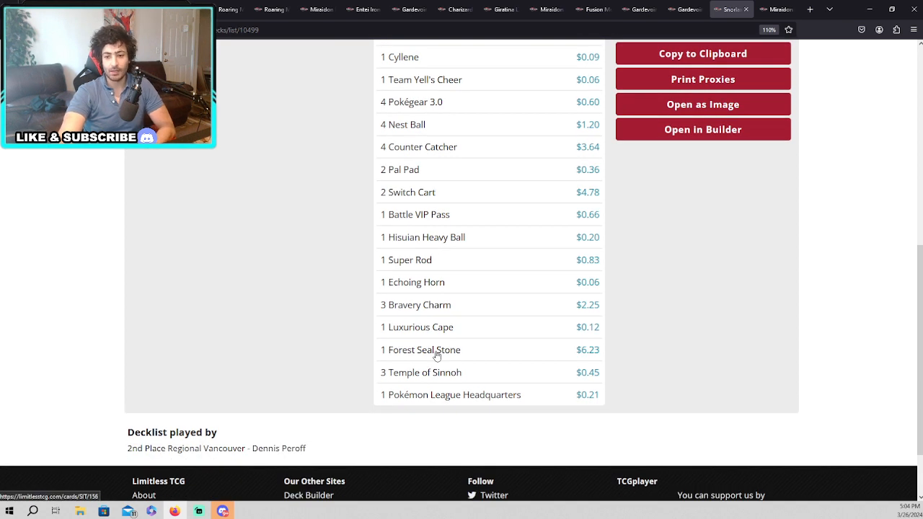
mouse_move(467, 361)
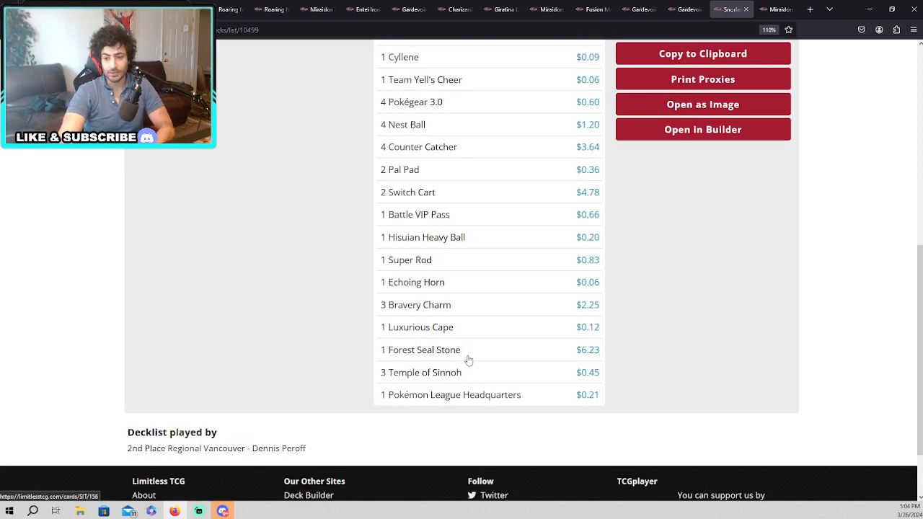
scroll("down", 3)
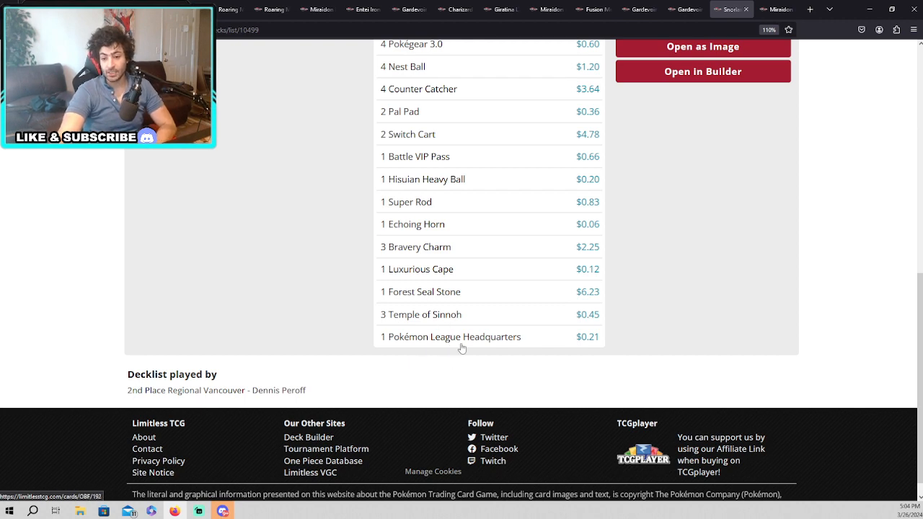
scroll("up", 3)
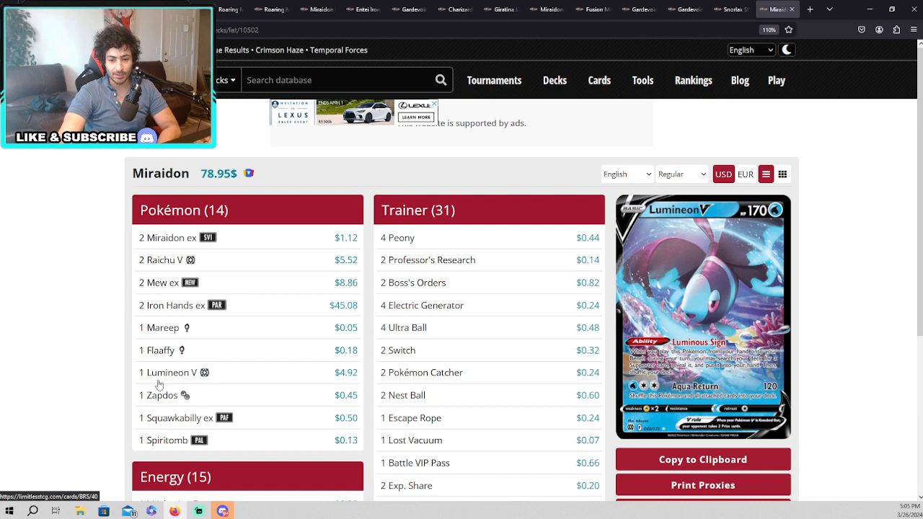
mouse_move(165, 440)
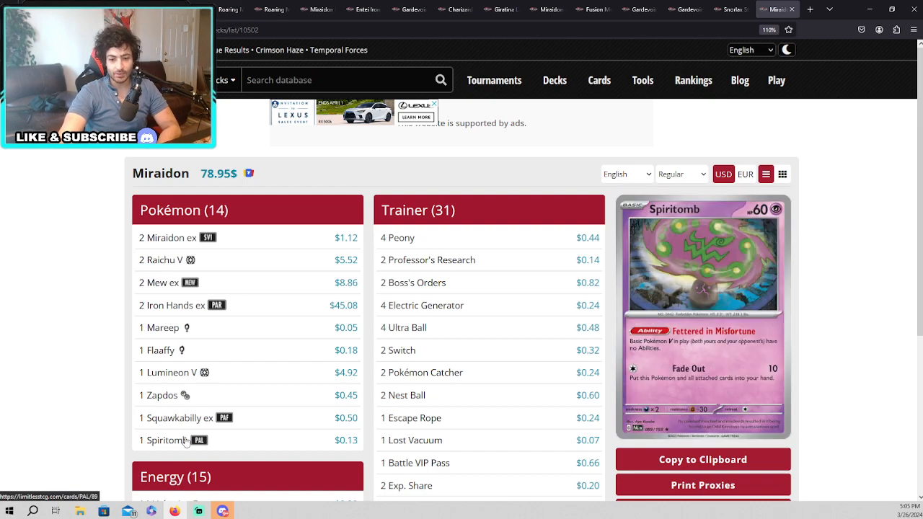
Scroll down the Miraidon decklist to bring its energy section into view
scroll("down", 3)
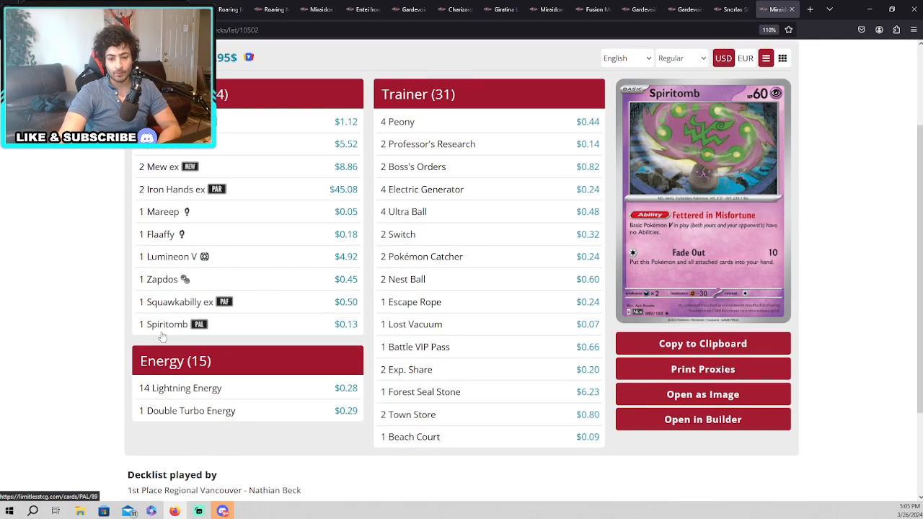
mouse_move(199, 343)
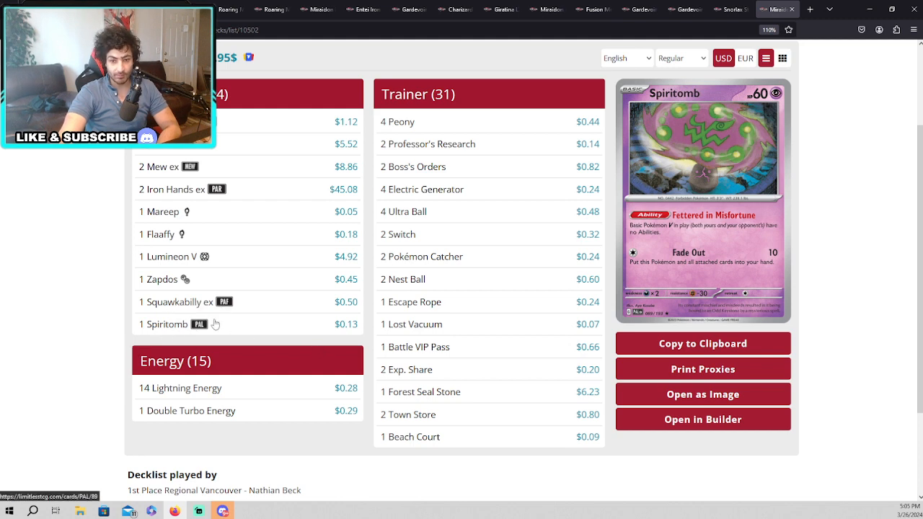
mouse_move(173, 334)
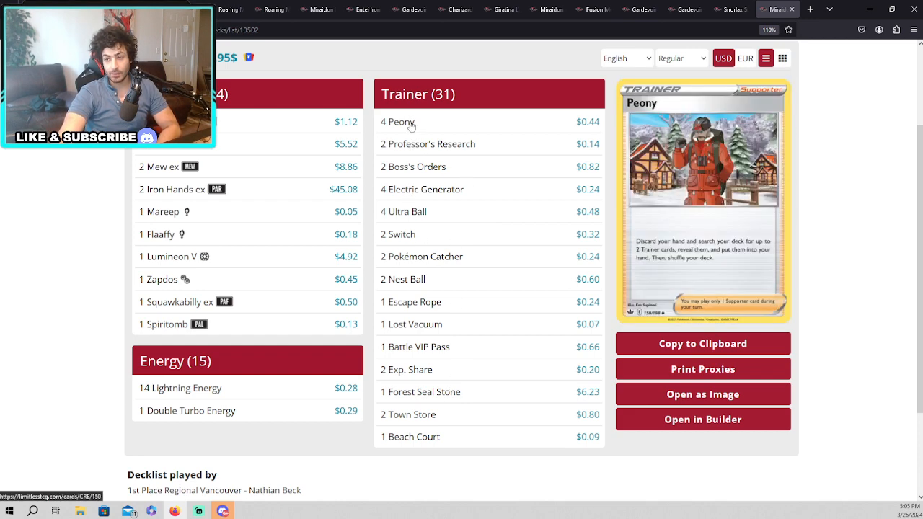
mouse_move(361, 113)
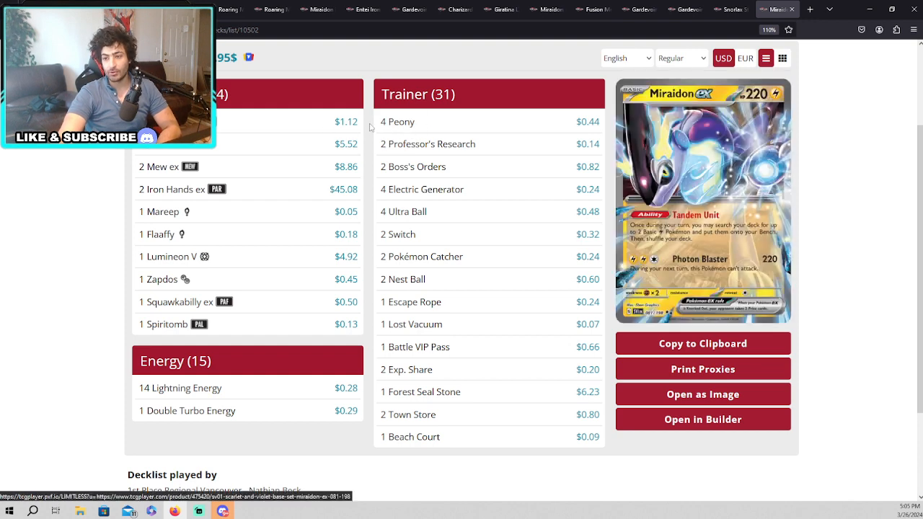
mouse_move(413, 167)
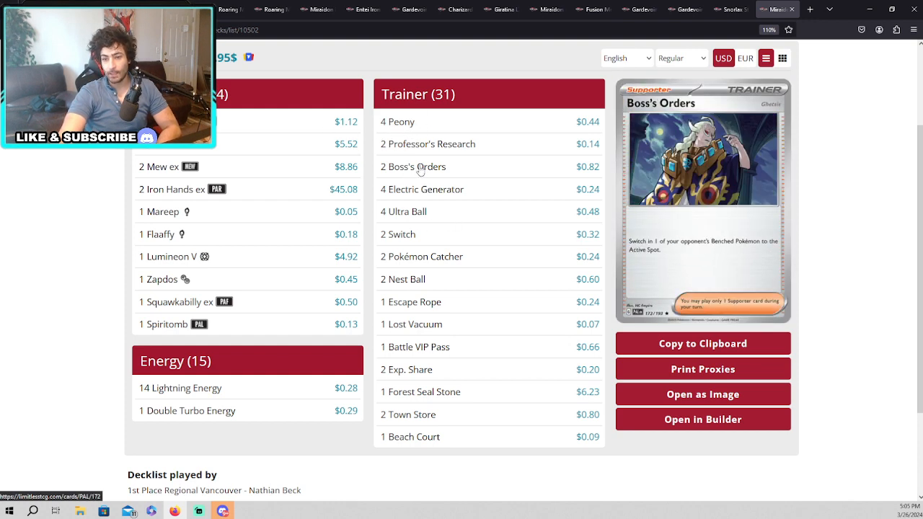
mouse_move(510, 162)
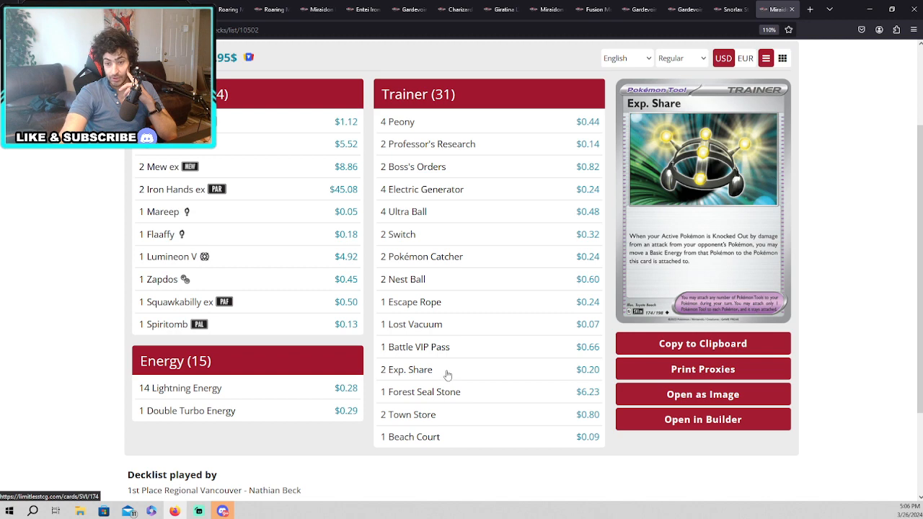
mouse_move(401, 367)
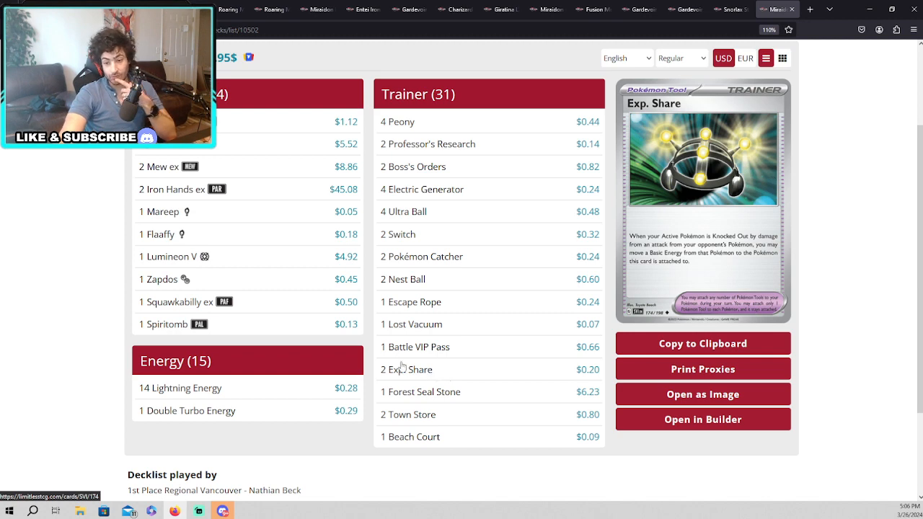